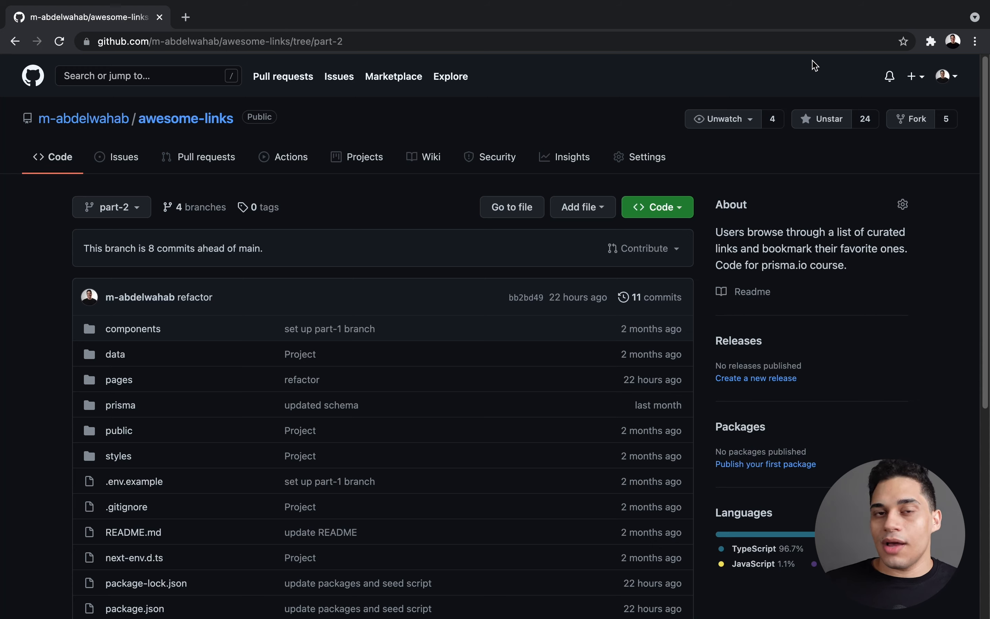
{"action": "mouse_move", "coordinate": [3, 166]}
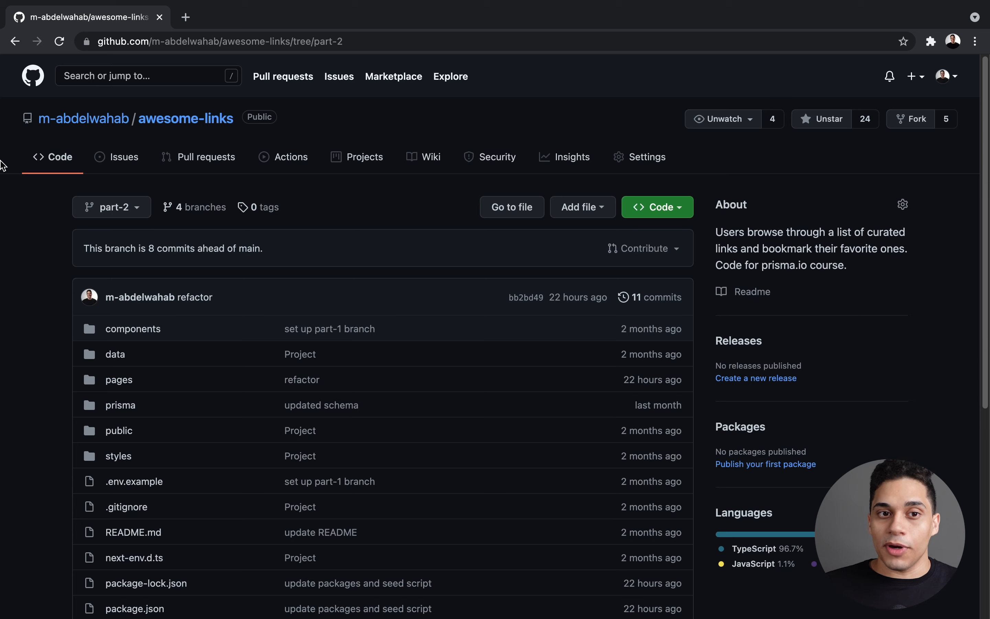
{"action": "mouse_move", "coordinate": [110, 192]}
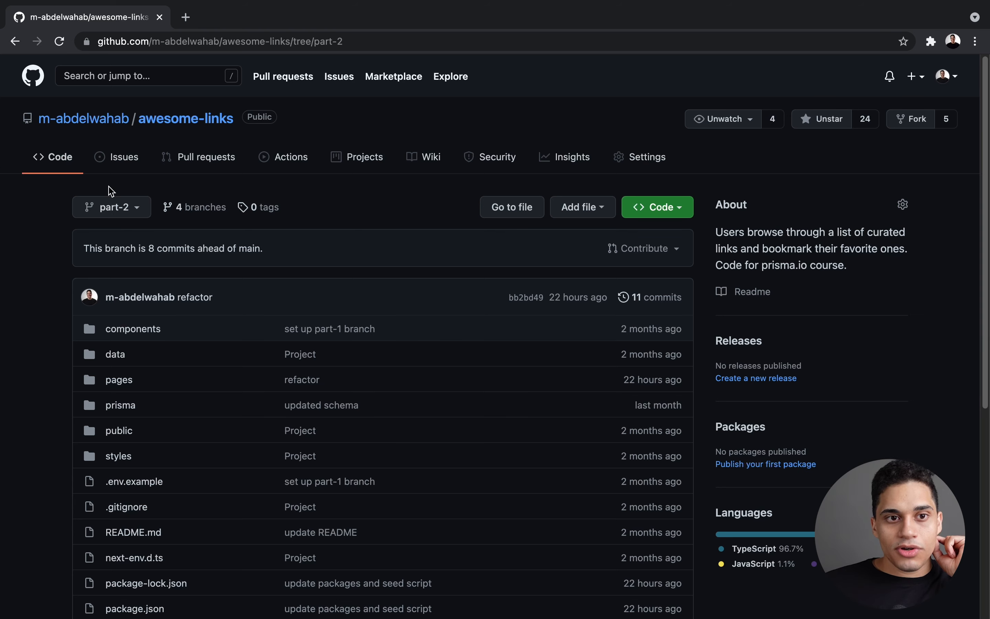
{"action": "mouse_move", "coordinate": [112, 206]}
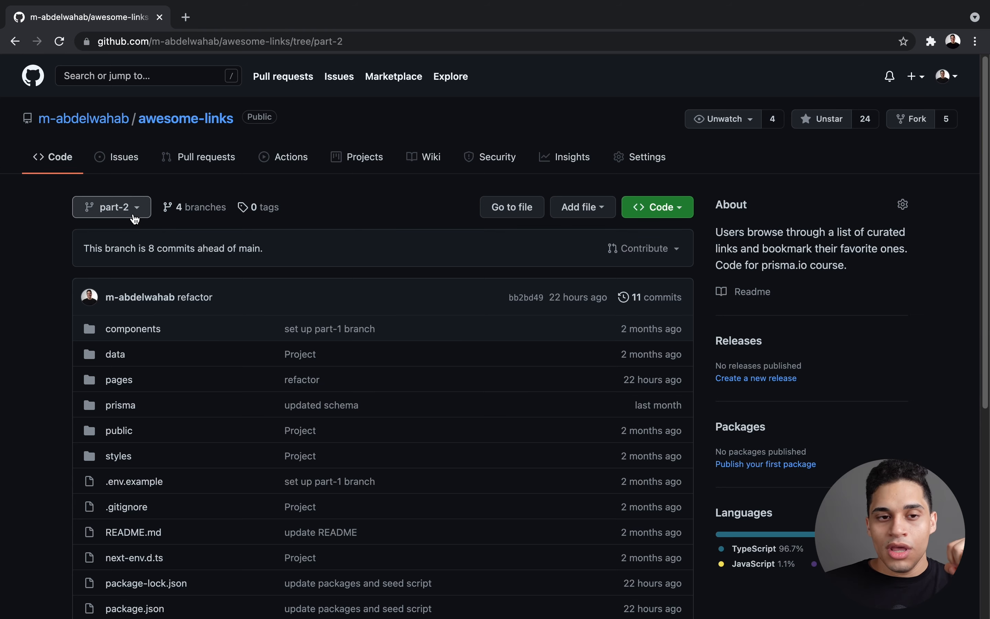
{"action": "mouse_move", "coordinate": [112, 207]}
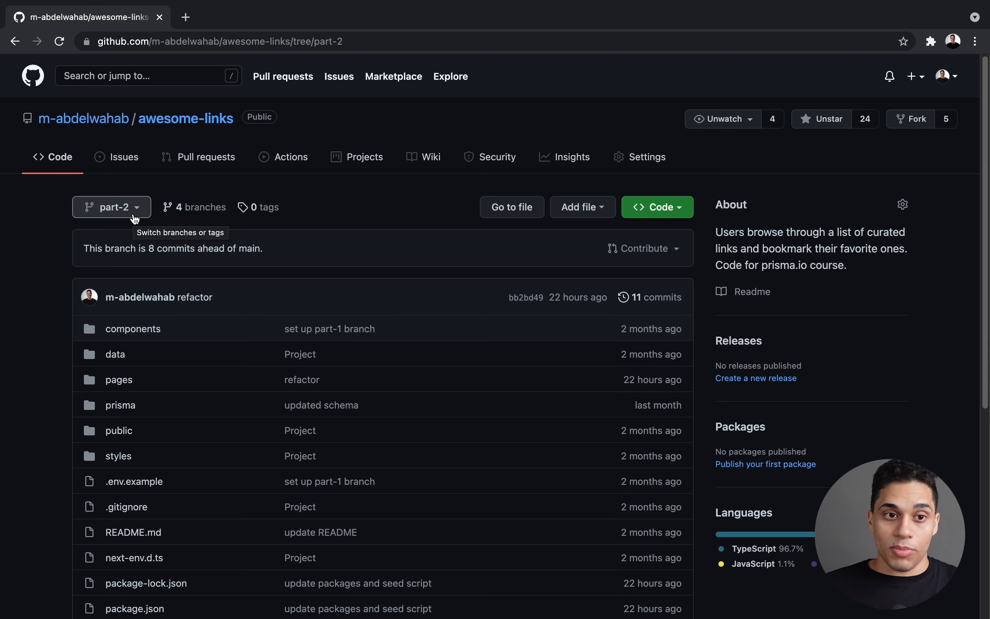
{"action": "mouse_move", "coordinate": [280, 292]}
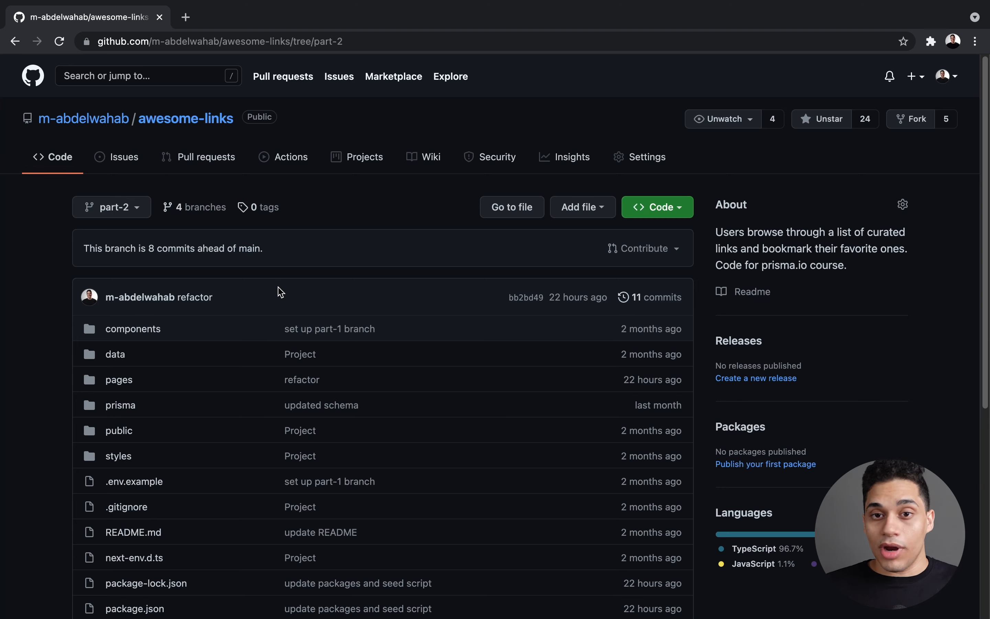
{"action": "mouse_move", "coordinate": [681, 211]}
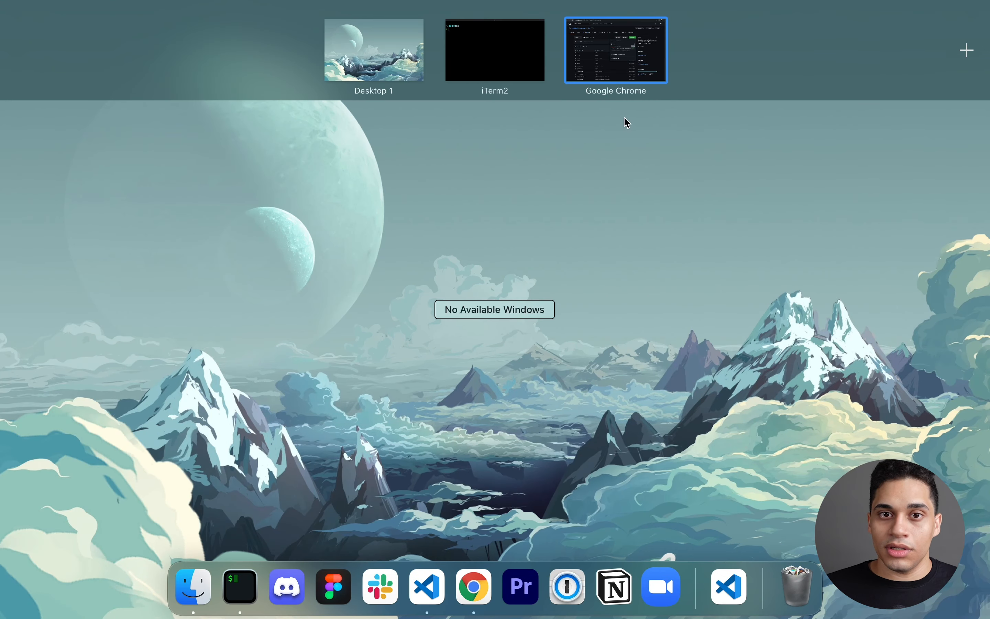
Clone the part-2 branch of the awesome-links repository onto the desktop.
{"action": "left_click", "coordinate": [495, 50]}
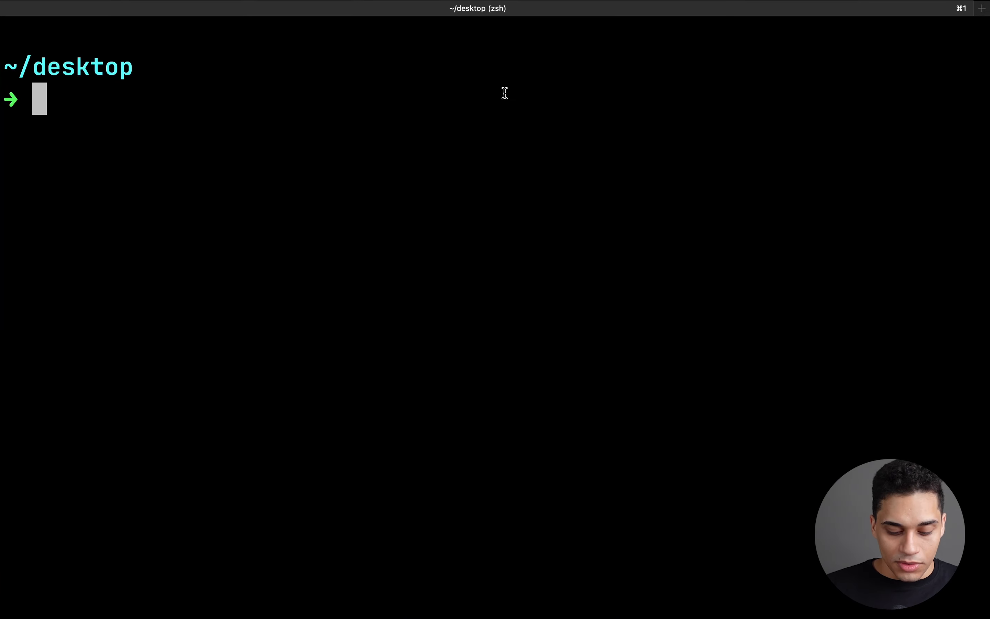
{"action": "type", "text": "git clone"}
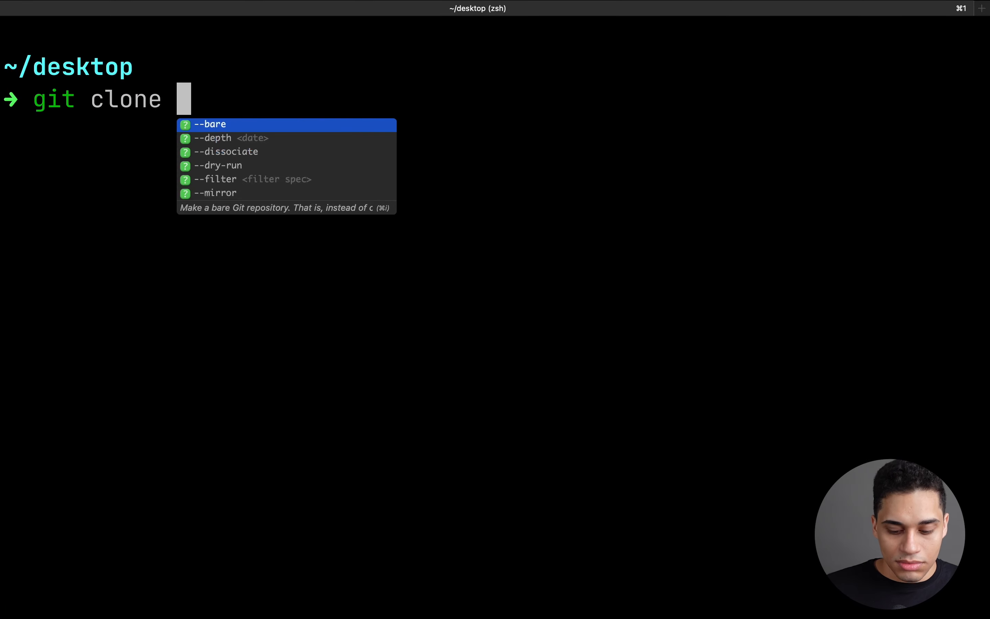
{"action": "type", "text": "-b part-2 https://github.com/m-abdelwahab/awesome-links.git"}
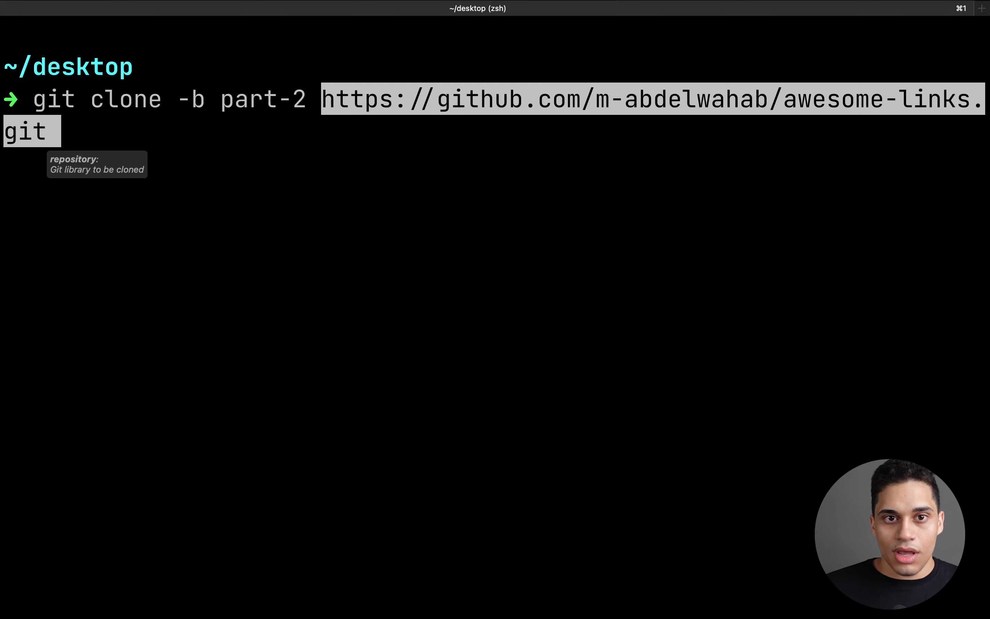
{"action": "key", "text": "Return"}
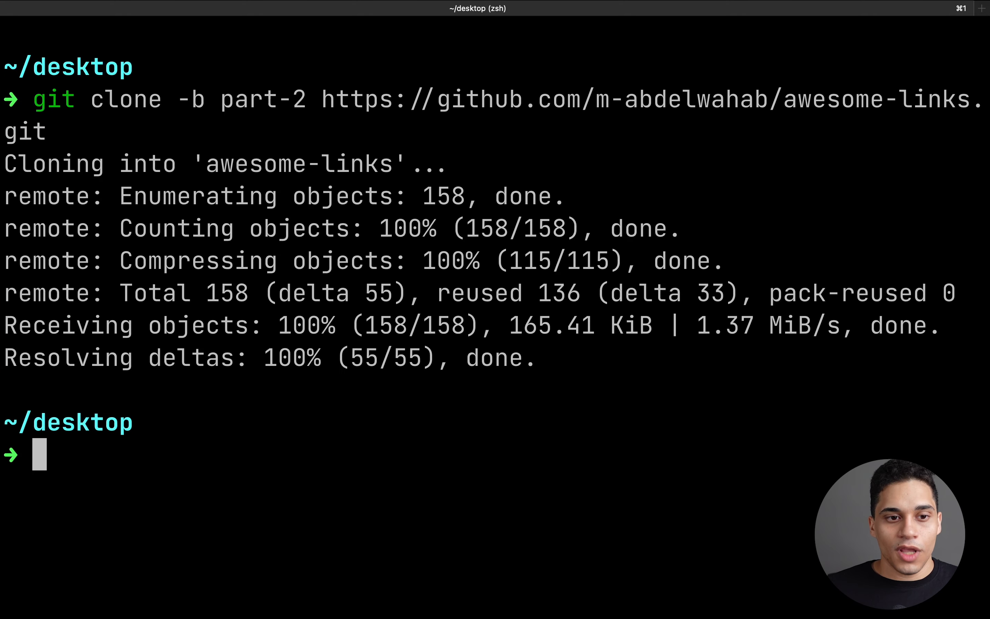
Enter the awesome-links folder and open the project in VS Code with code.
{"action": "type", "text": "cd awe"}
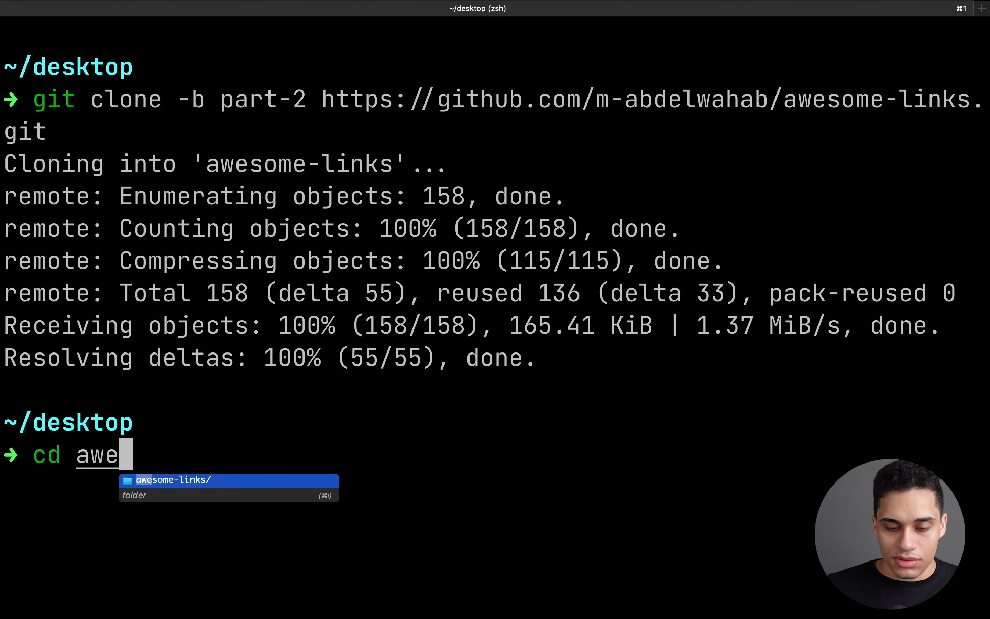
{"action": "key", "text": "Return"}
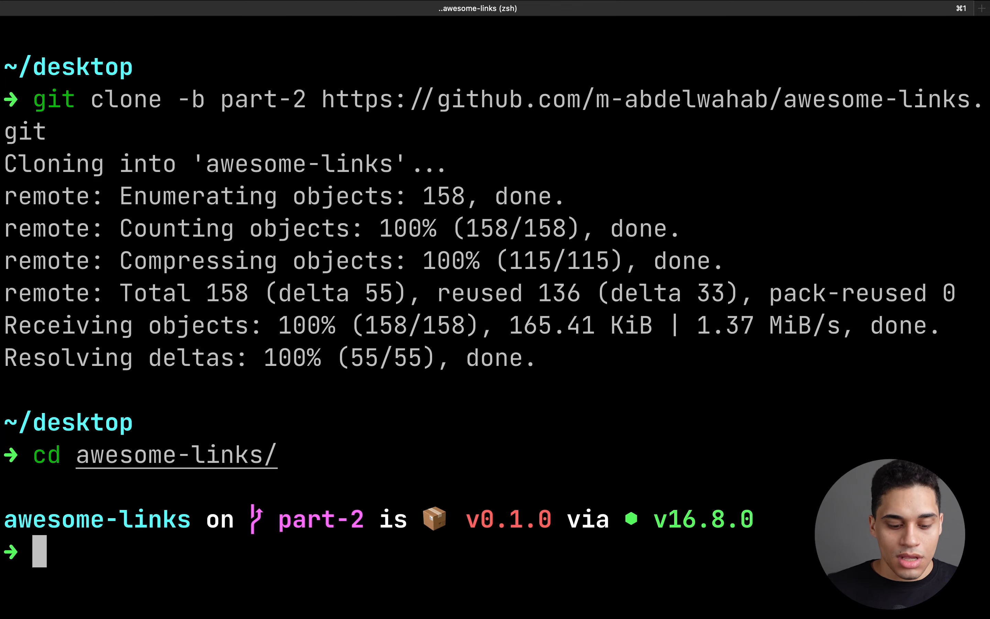
{"action": "type", "text": "code ."}
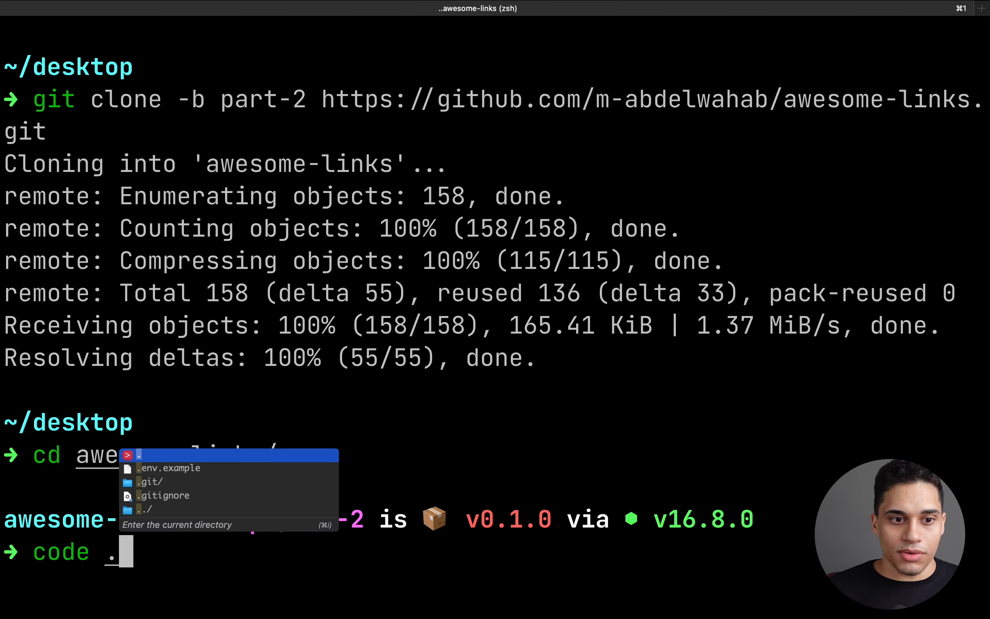
{"action": "key", "text": "Return"}
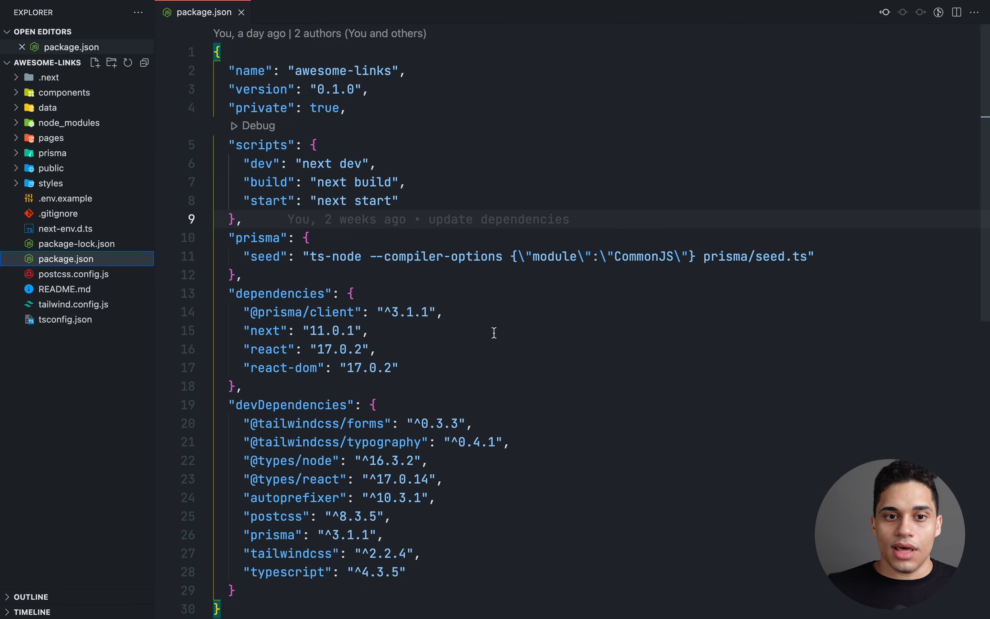
{"action": "left_click", "coordinate": [369, 331]}
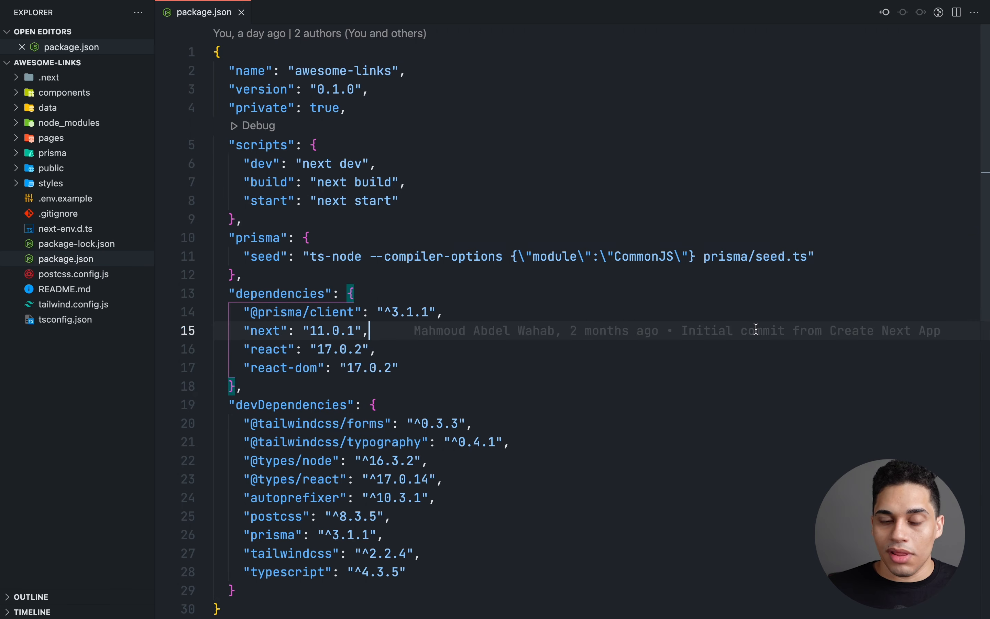
{"action": "mouse_move", "coordinate": [723, 452]}
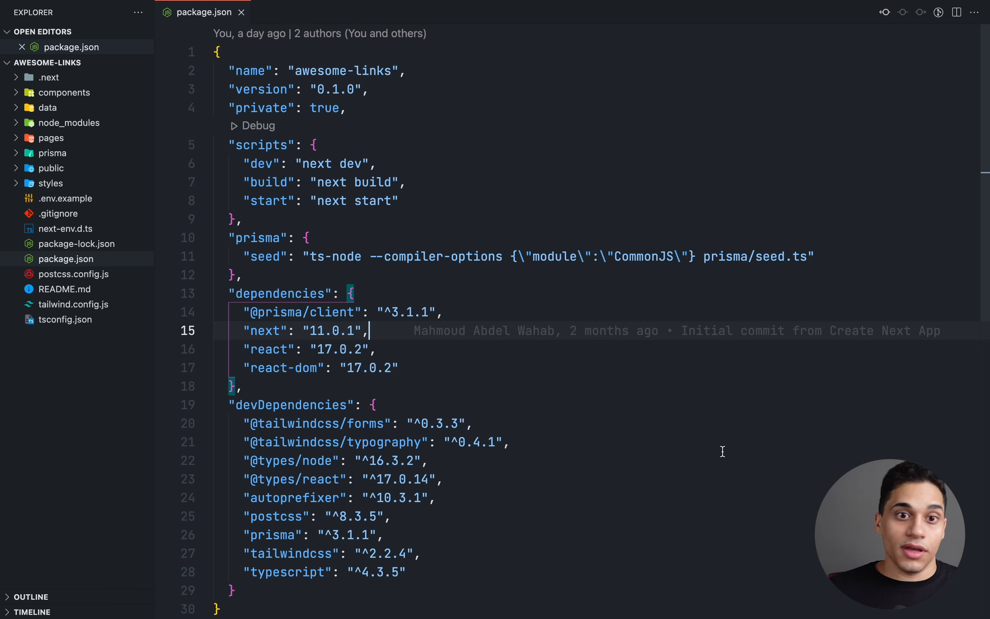
{"action": "mouse_move", "coordinate": [562, 415]}
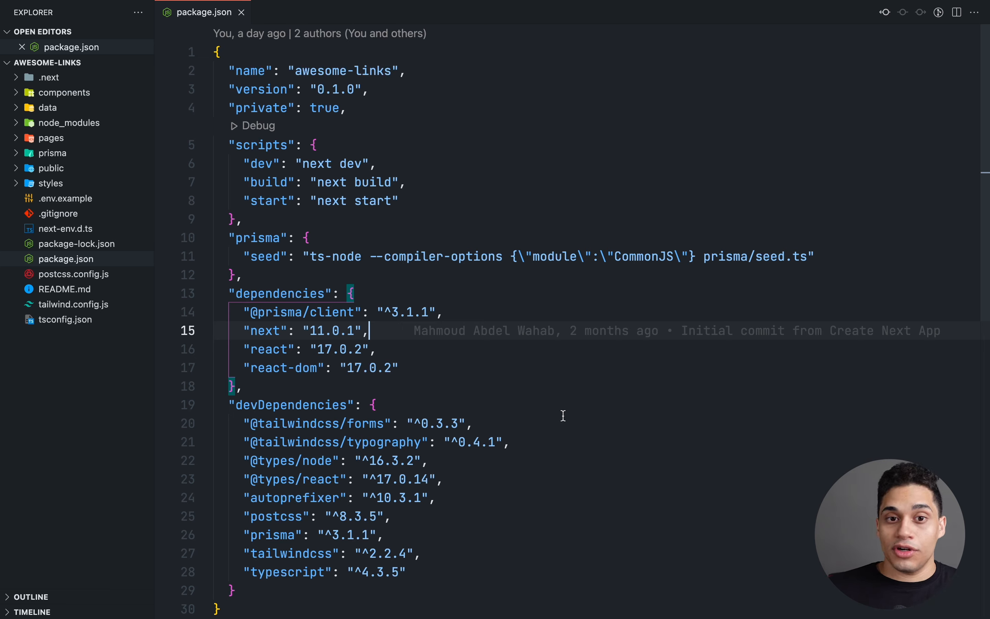
{"action": "mouse_move", "coordinate": [425, 265]}
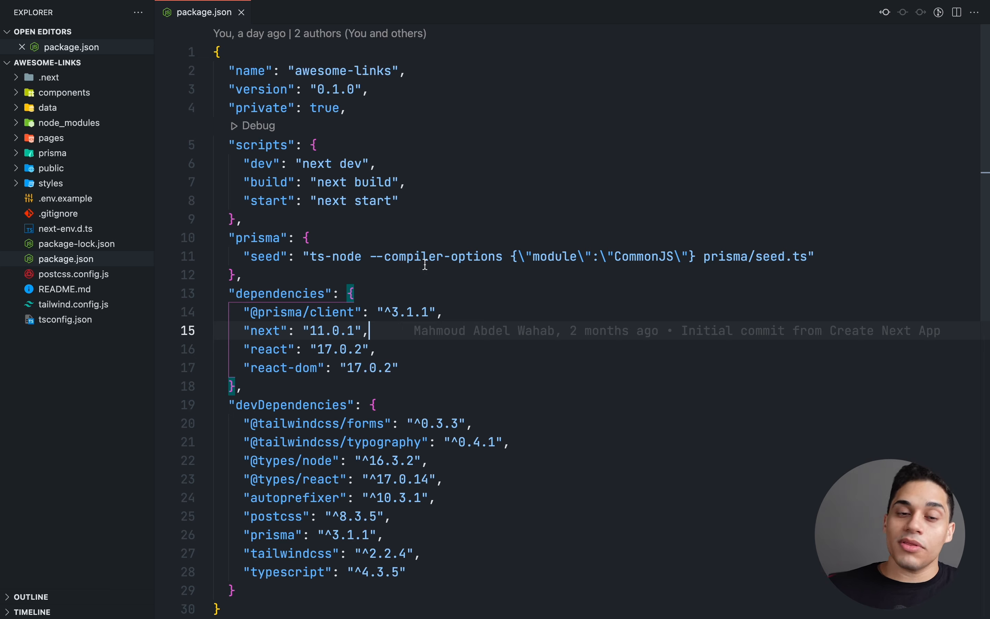
{"action": "mouse_move", "coordinate": [460, 272]}
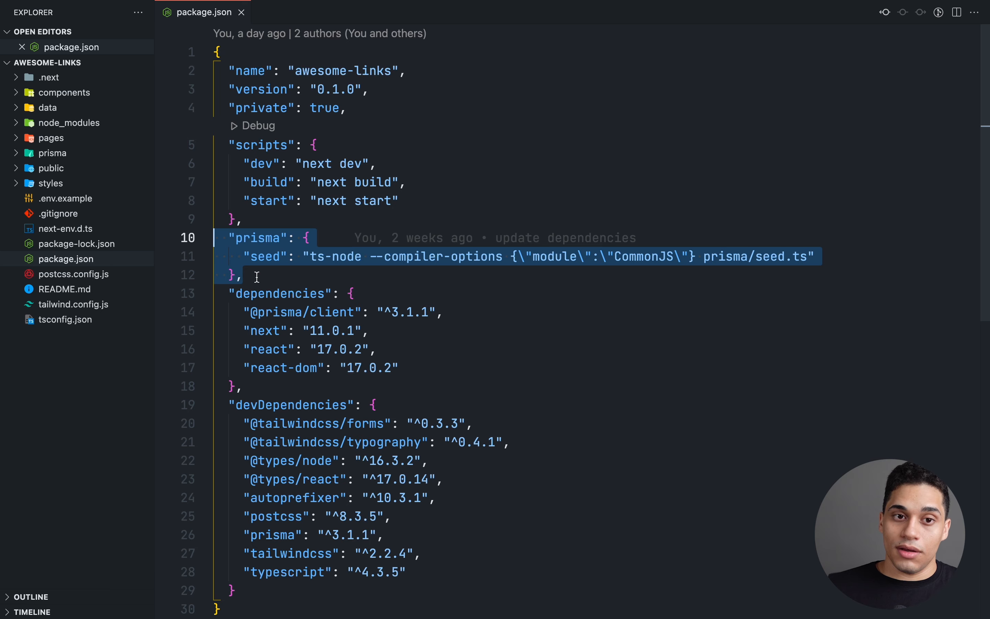
{"action": "left_click", "coordinate": [238, 275]}
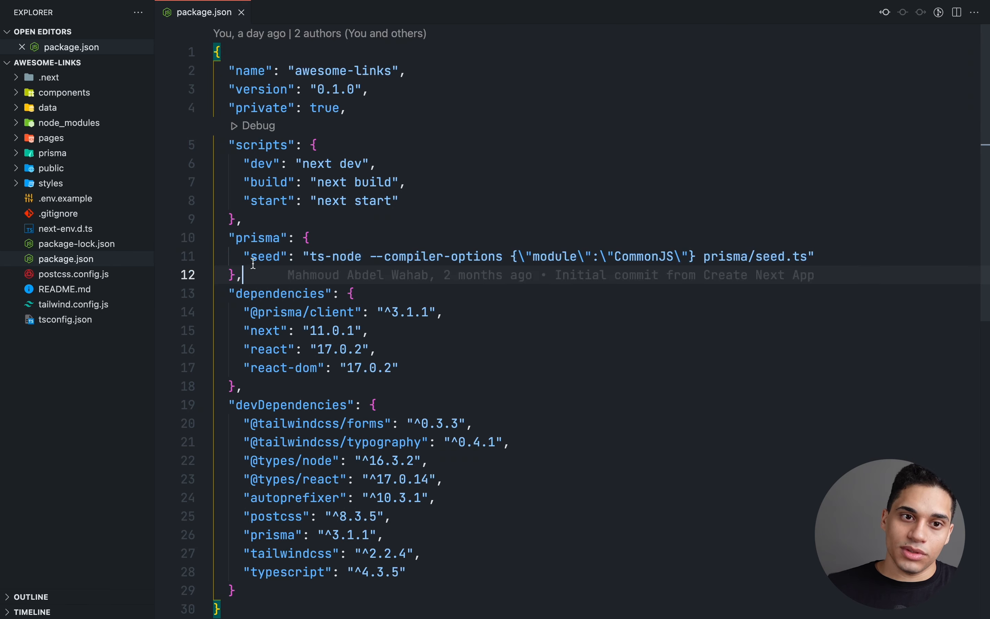
{"action": "left_click", "coordinate": [306, 257]}
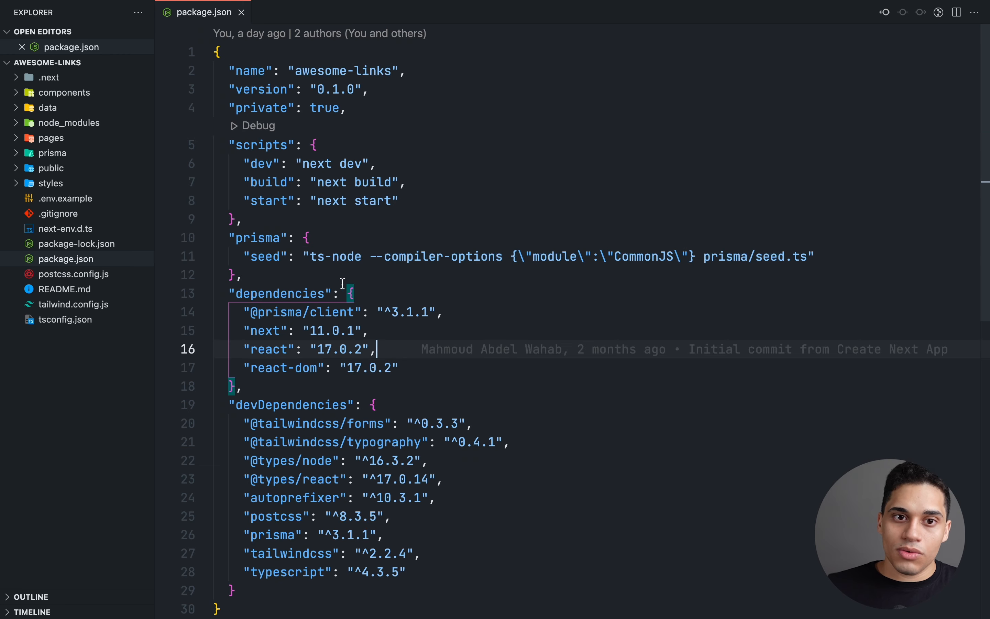
{"action": "mouse_move", "coordinate": [137, 208]}
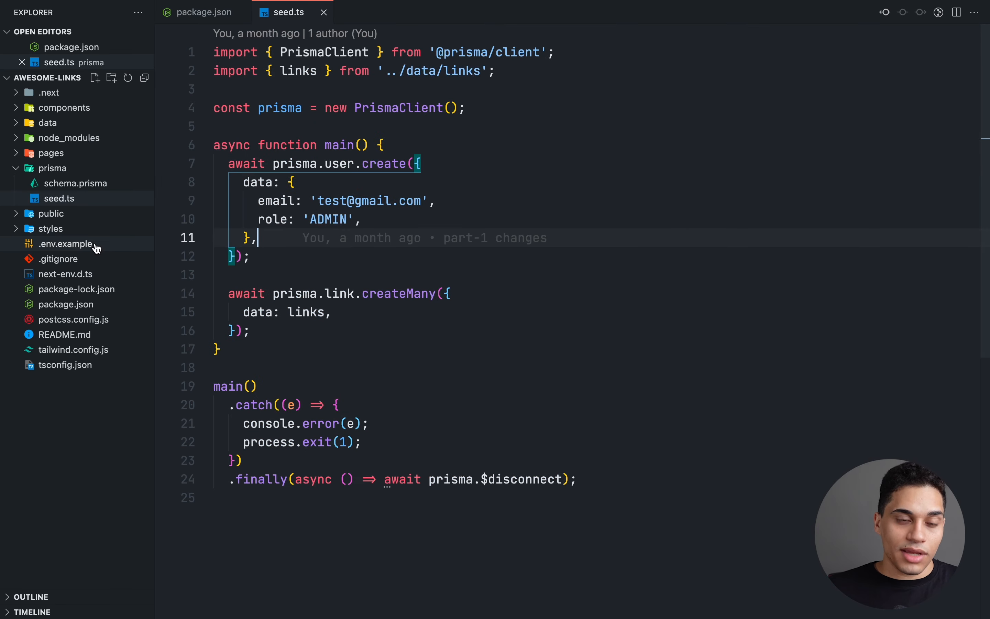
{"action": "mouse_move", "coordinate": [88, 251]}
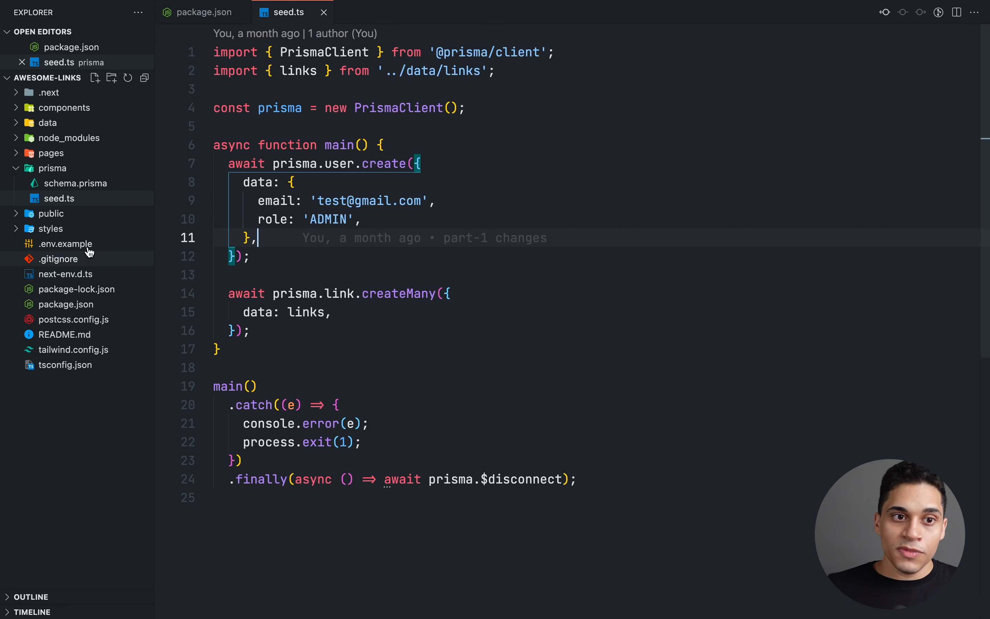
{"action": "mouse_move", "coordinate": [64, 243]}
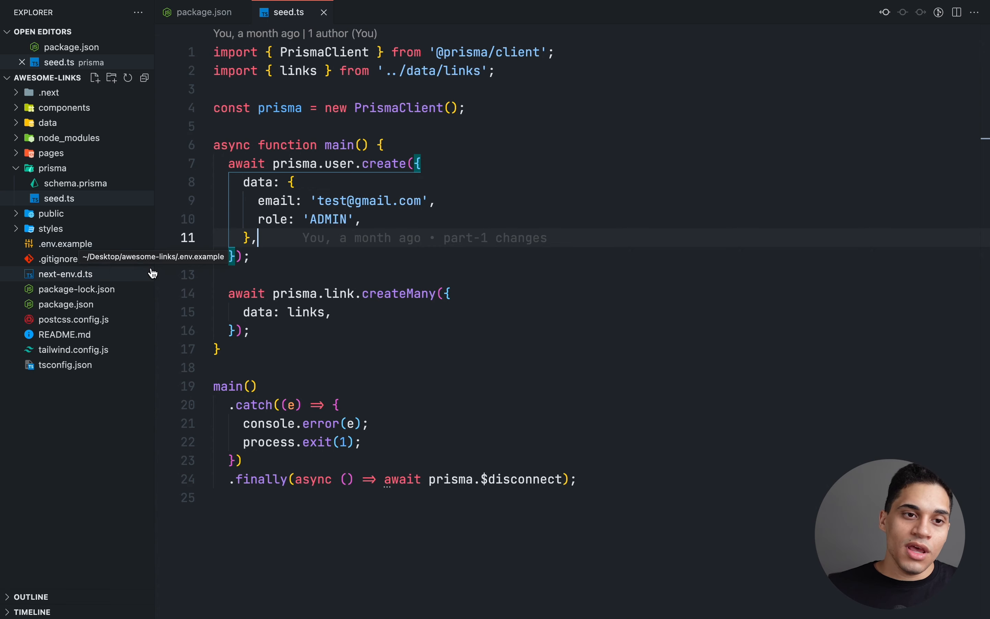
Select the .env.example file in the Explorer.
{"action": "left_click", "coordinate": [65, 259]}
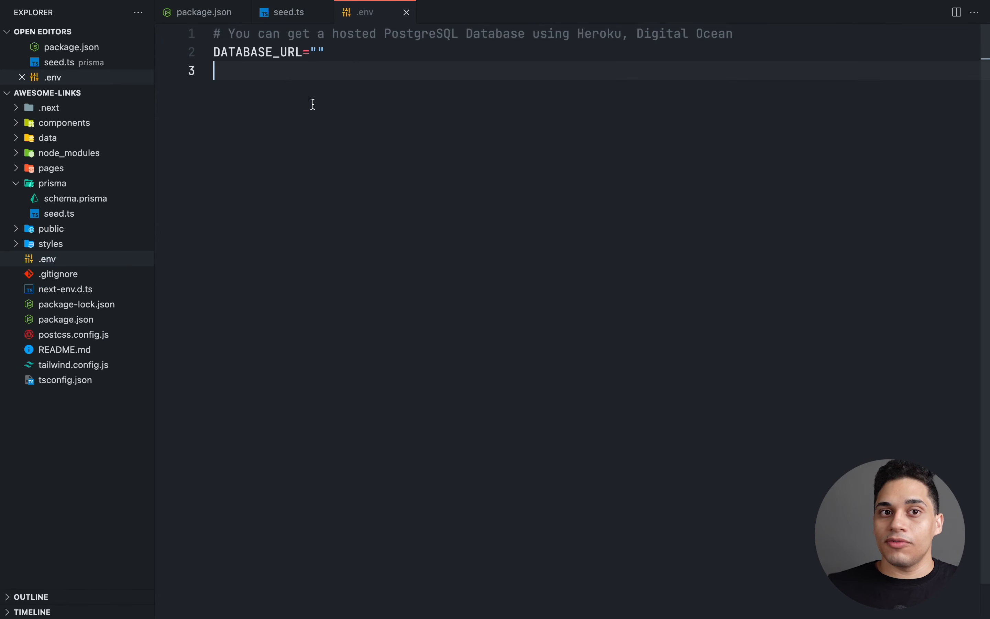
{"action": "mouse_move", "coordinate": [338, 62]}
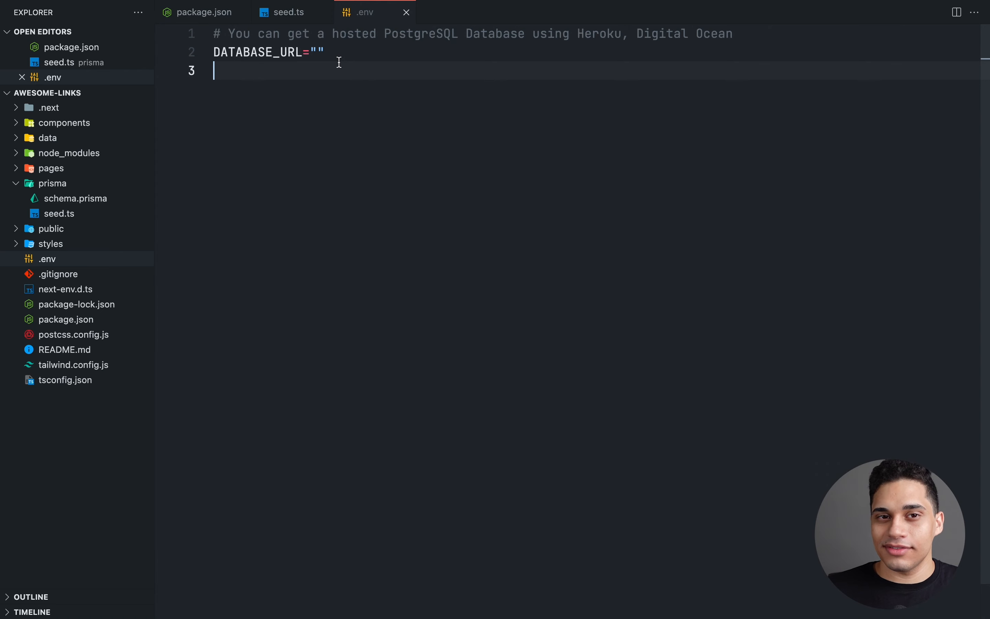
Set DATABASE_URL to postgresql://m-abdelwahab@localhost:5432/mydb and bring up the integrated terminal.
{"action": "type", "text": "postgresql://m-abdelwahab@localhost:5432/mydb"}
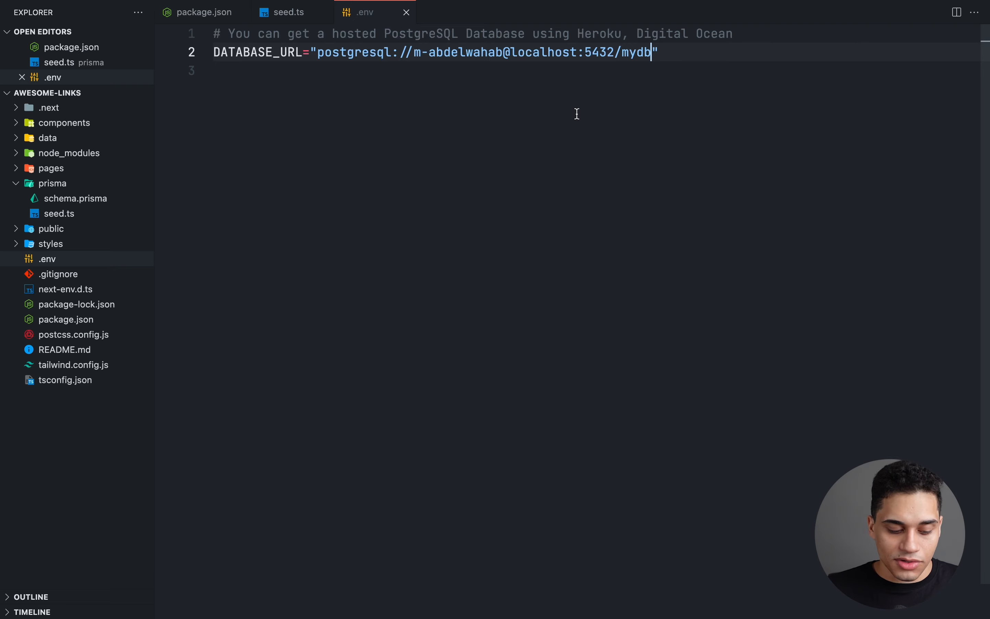
{"action": "key", "text": "ctrl+`"}
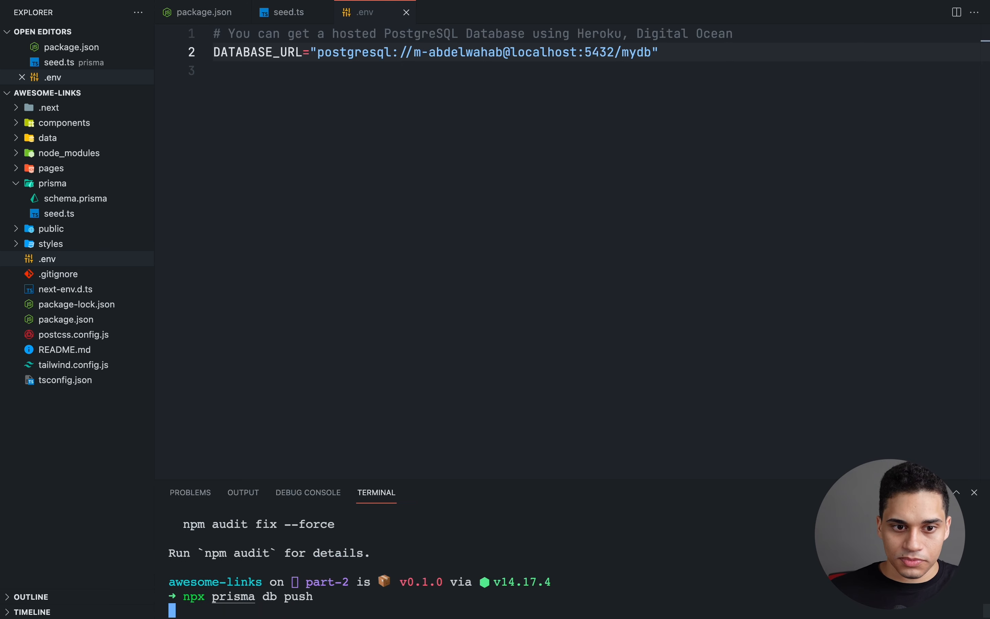
Run npx prisma db push and the seed script, then review seed.ts after the duplicate-email error.
{"action": "key", "text": "Return"}
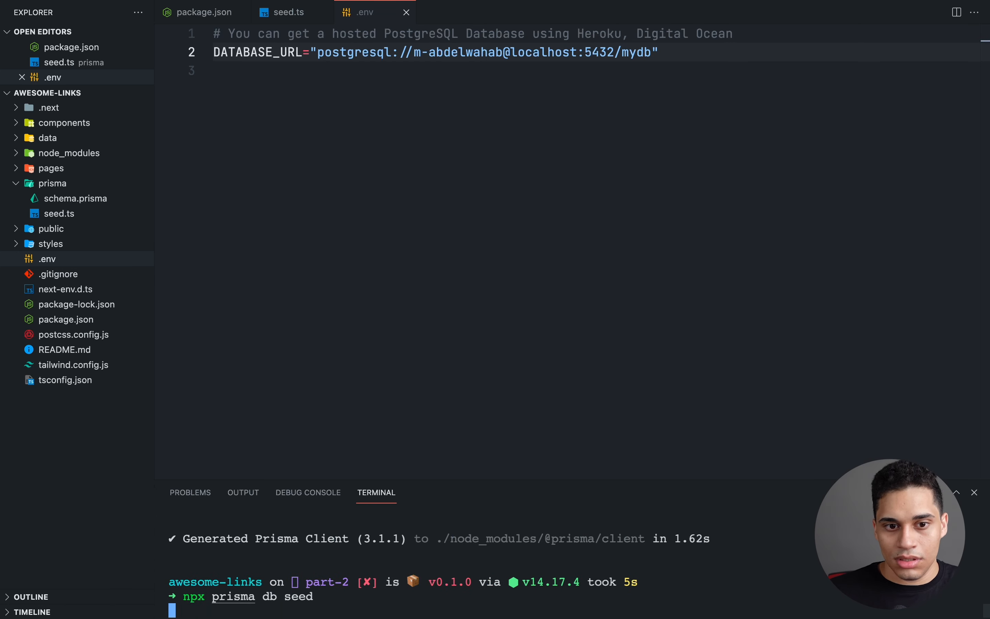
{"action": "key", "text": "Return"}
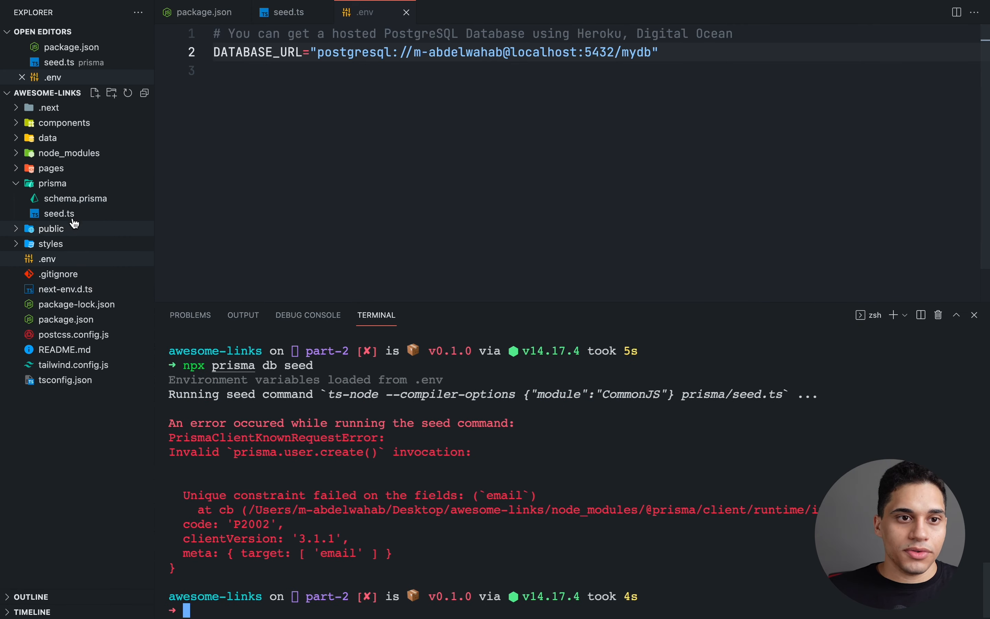
{"action": "left_click", "coordinate": [76, 198]}
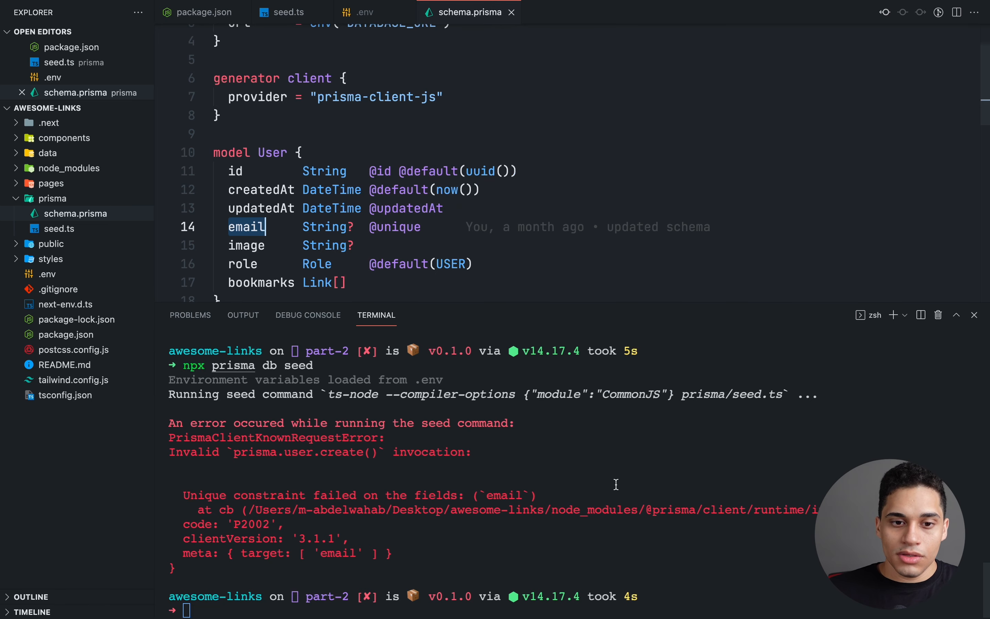
Enter npx prisma studio in the terminal to browse the database records.
{"action": "type", "text": "npx"}
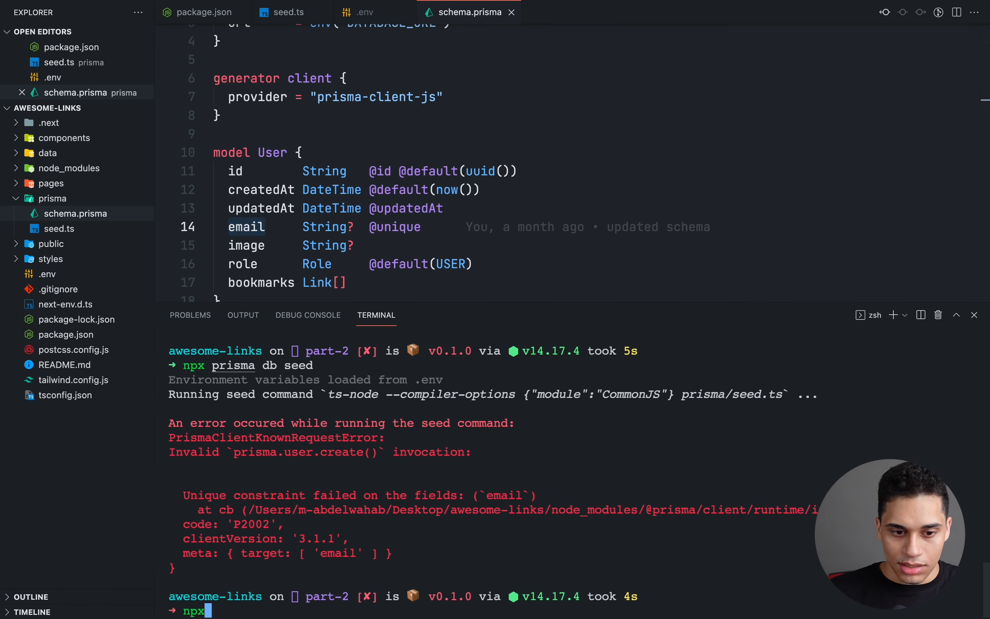
{"action": "type", "text": "prisma st"}
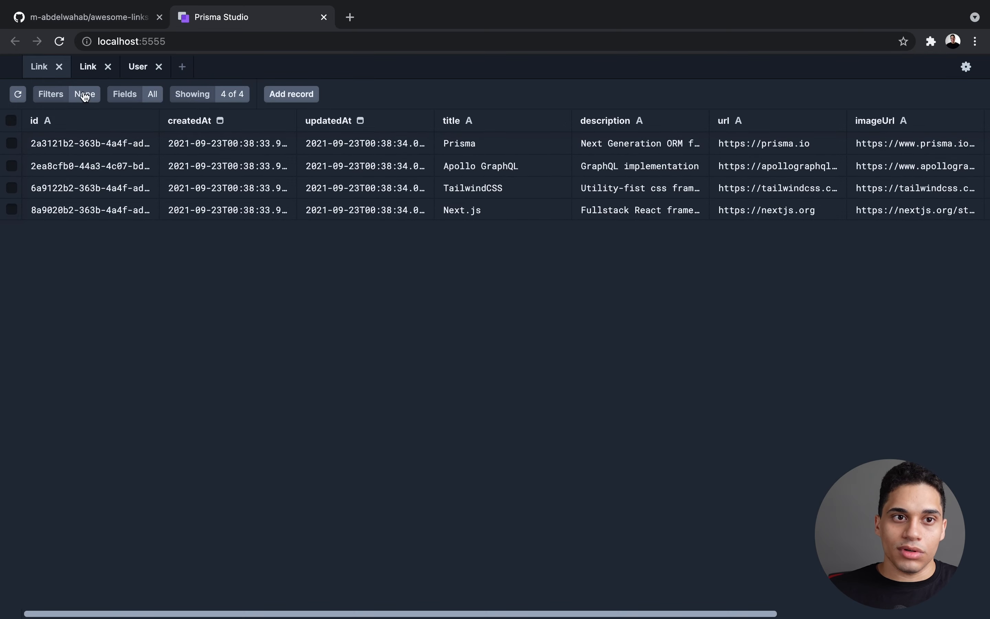
Close the duplicate Link table view in Prisma Studio.
{"action": "left_click", "coordinate": [108, 66]}
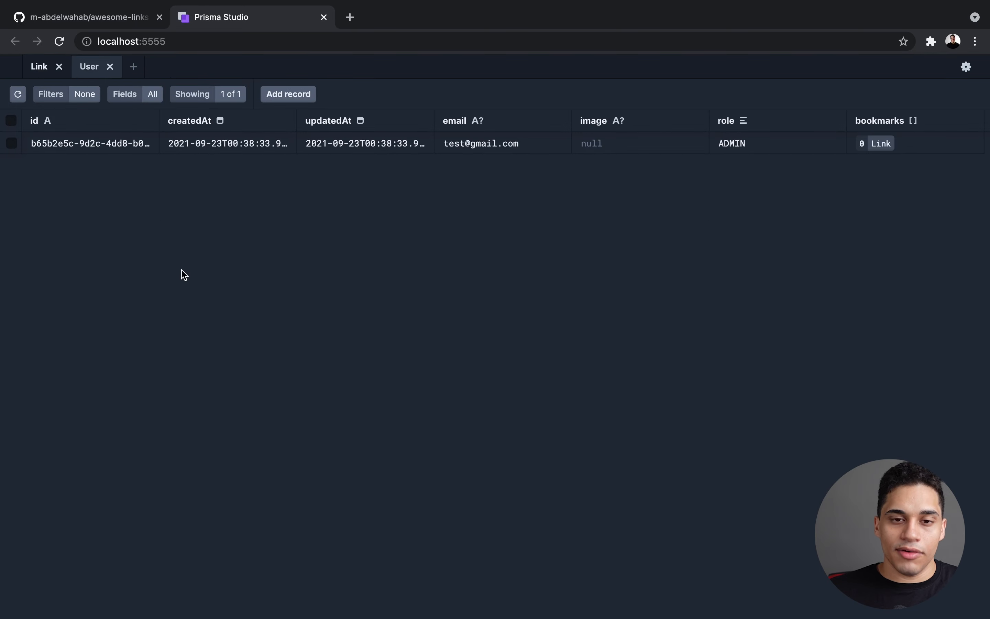
{"action": "mouse_move", "coordinate": [357, 369]}
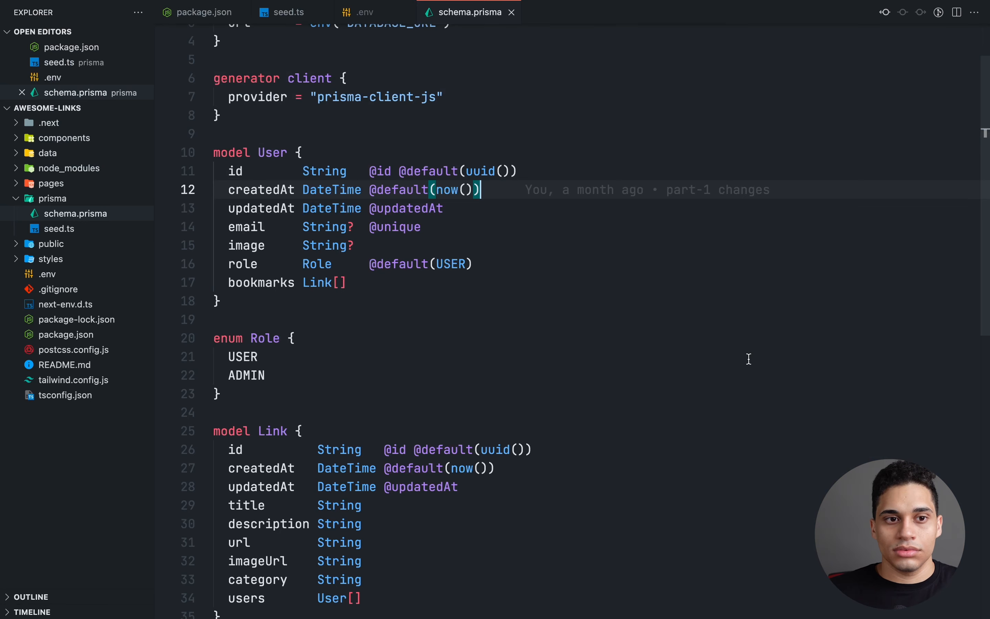
Stop Prisma Studio with Ctrl+C and start the Next.js dev server with npm run dev.
{"action": "left_click", "coordinate": [288, 11]}
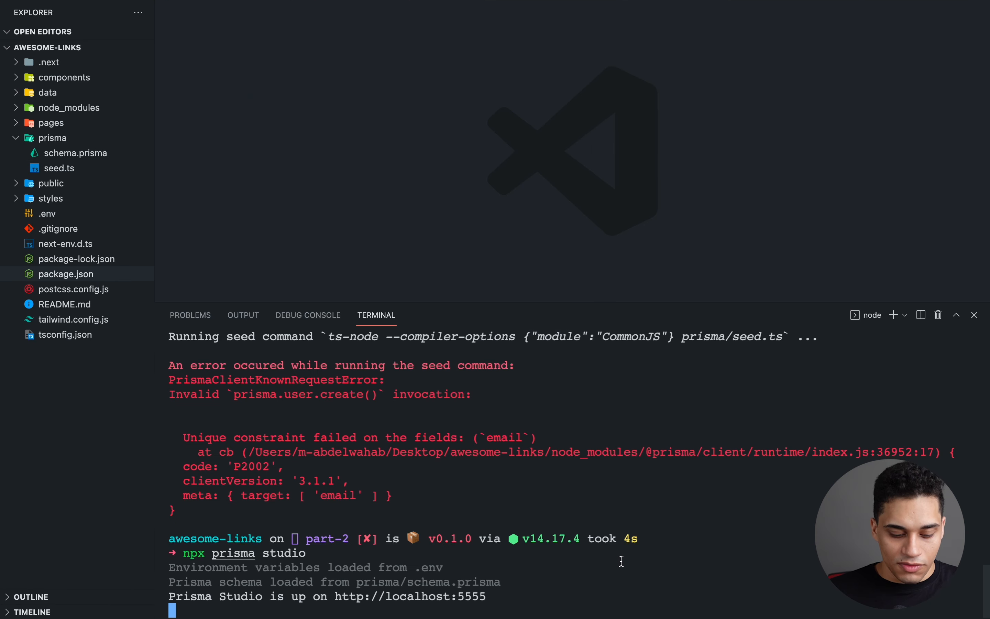
{"action": "key", "text": "ctrl+c"}
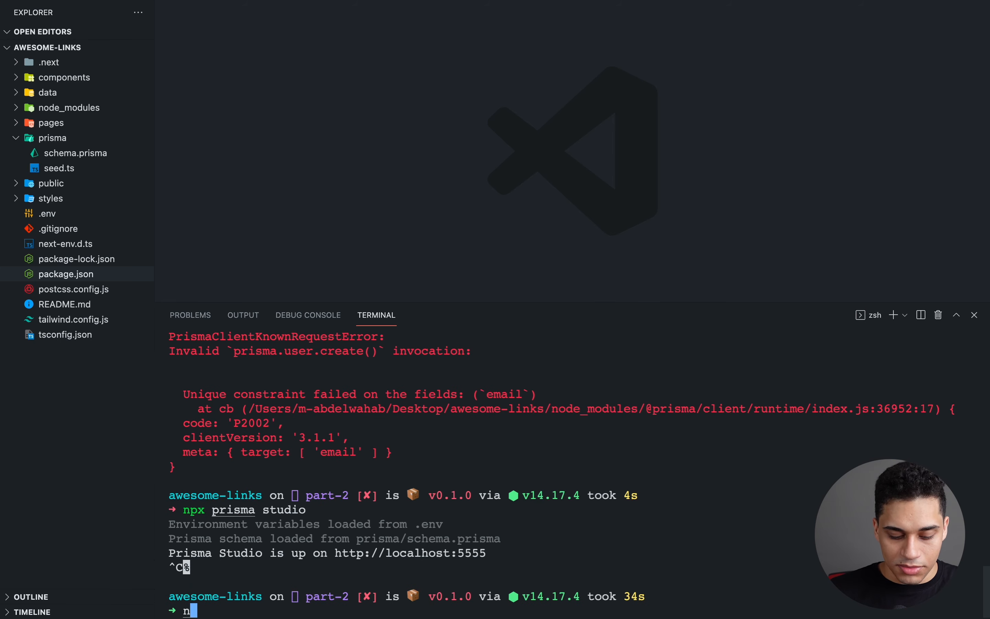
{"action": "type", "text": "pm run dev"}
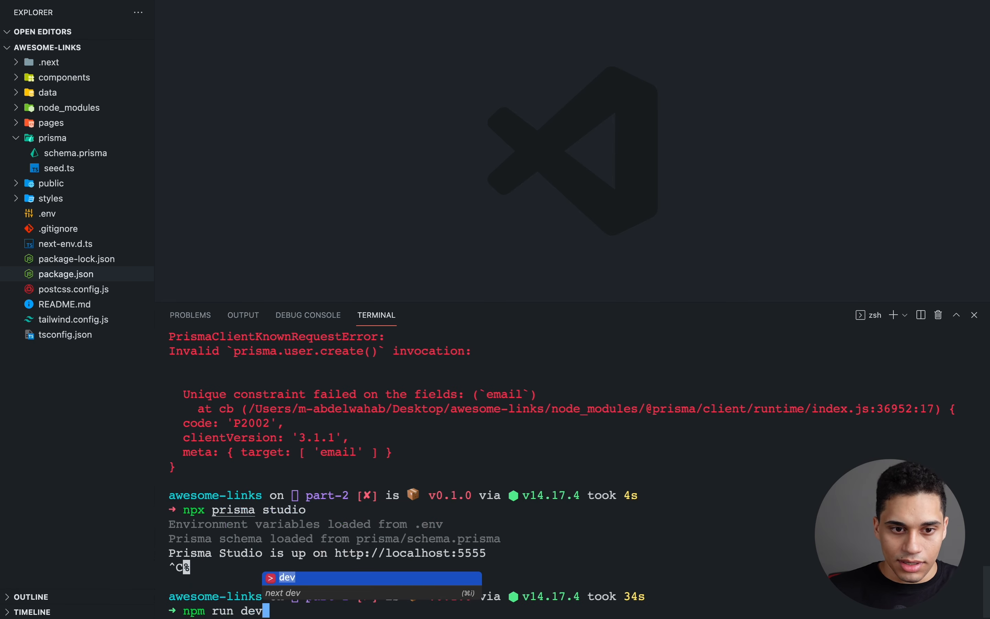
{"action": "key", "text": "Return"}
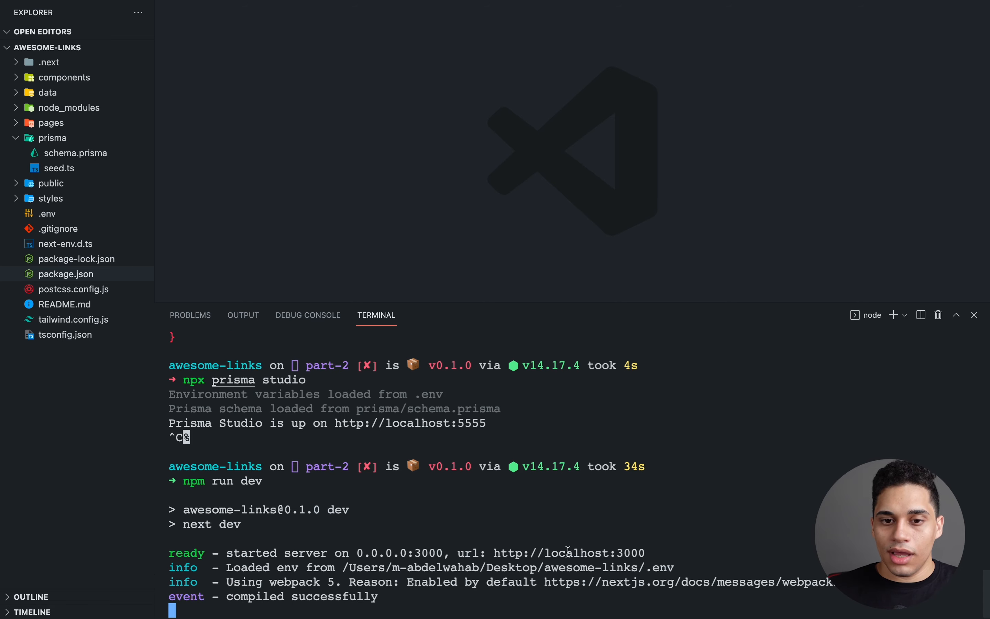
{"action": "mouse_move", "coordinate": [569, 553]}
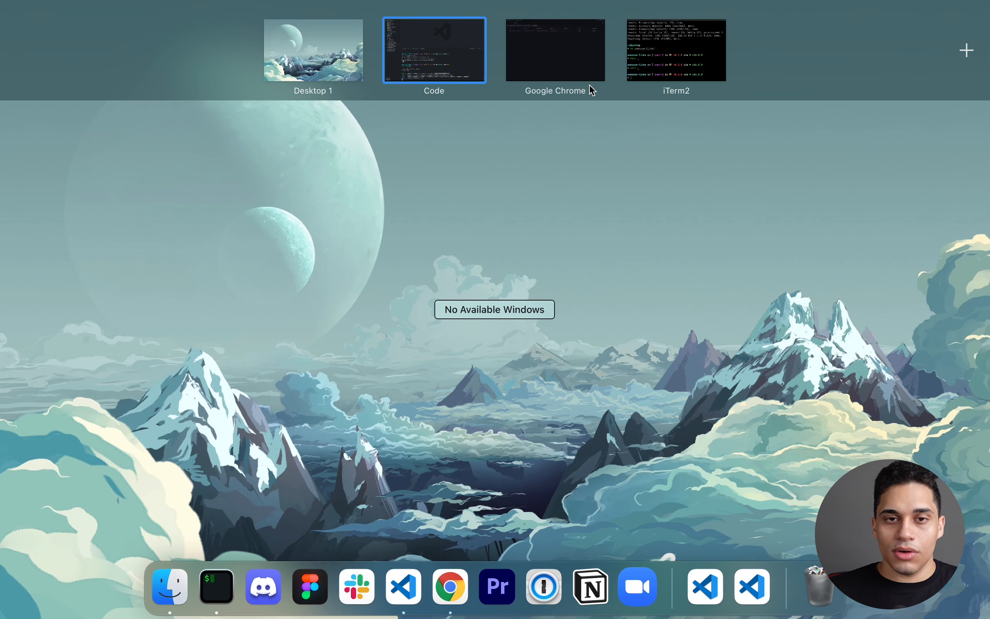
Switch to Chrome and enter localhost:3000 in a new tab's address bar.
{"action": "left_click", "coordinate": [555, 50]}
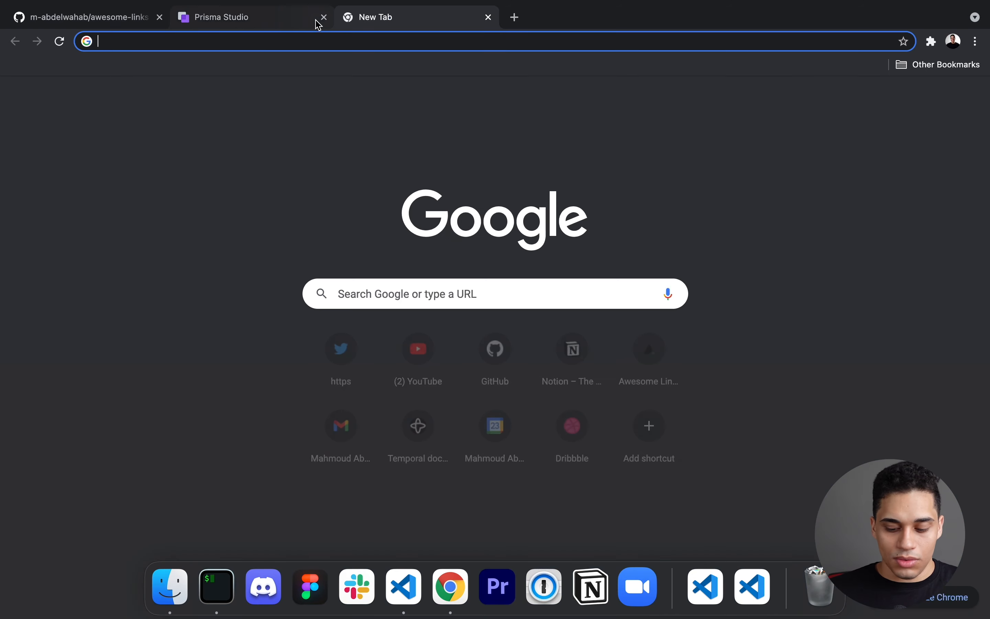
{"action": "type", "text": "localhost:3000"}
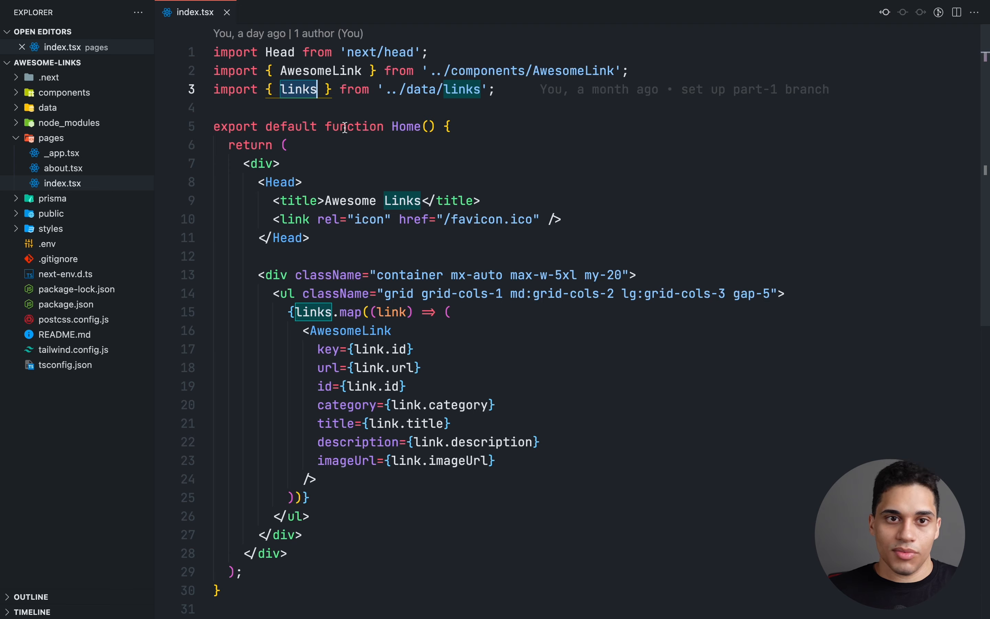
{"action": "mouse_move", "coordinate": [47, 108]}
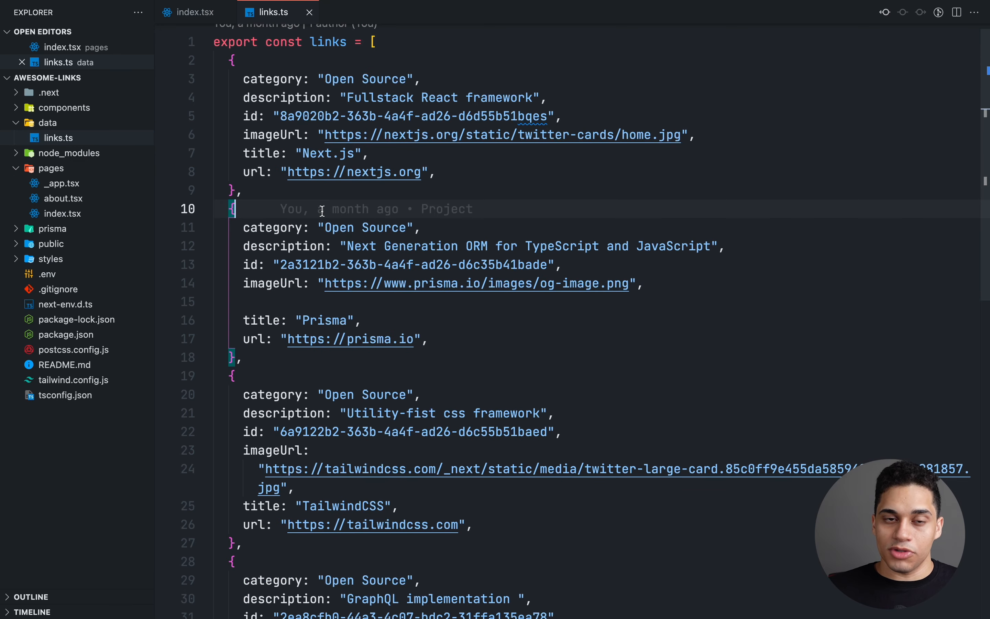
{"action": "scroll", "scroll_direction": "up", "scroll_amount": 3}
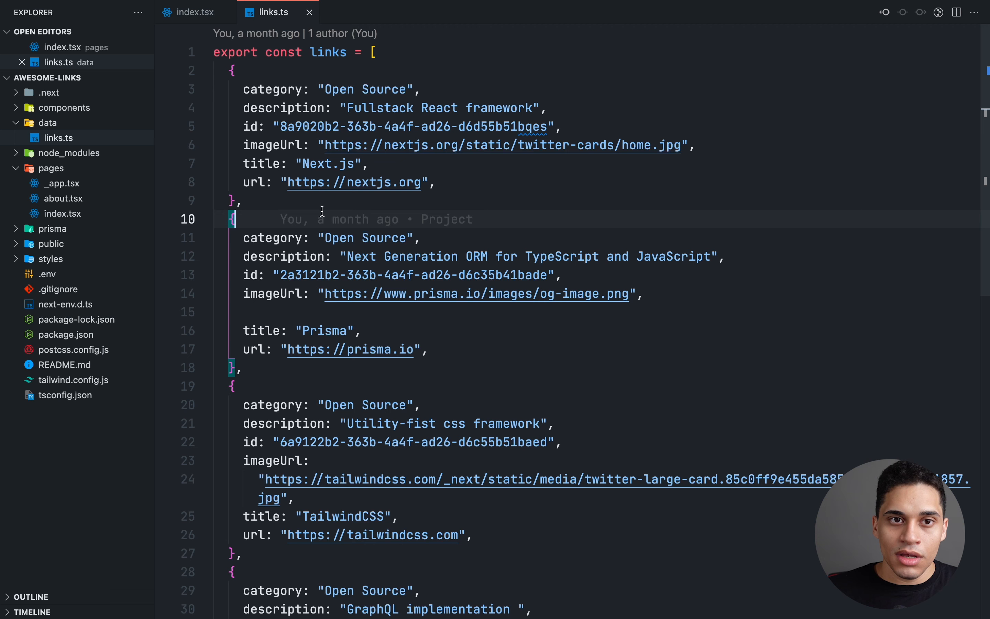
{"action": "left_click", "coordinate": [194, 11]}
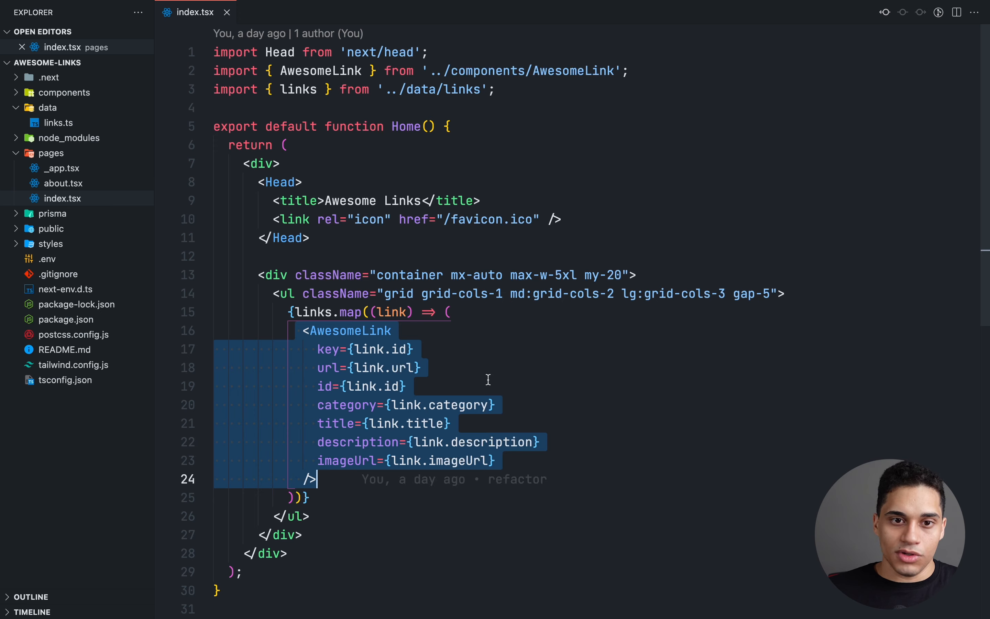
{"action": "left_click", "coordinate": [414, 348]}
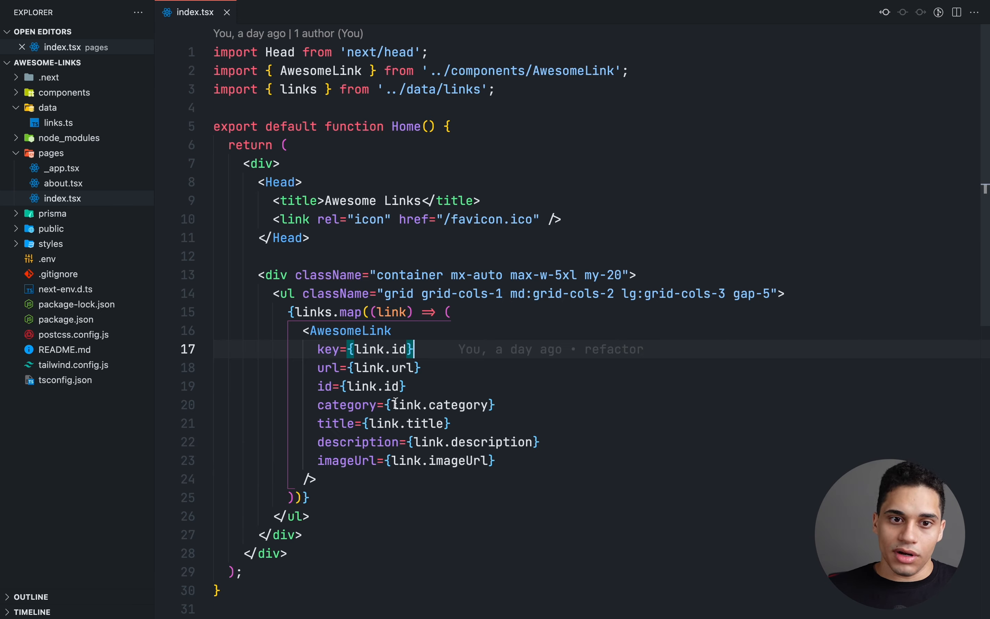
{"action": "mouse_move", "coordinate": [504, 399]}
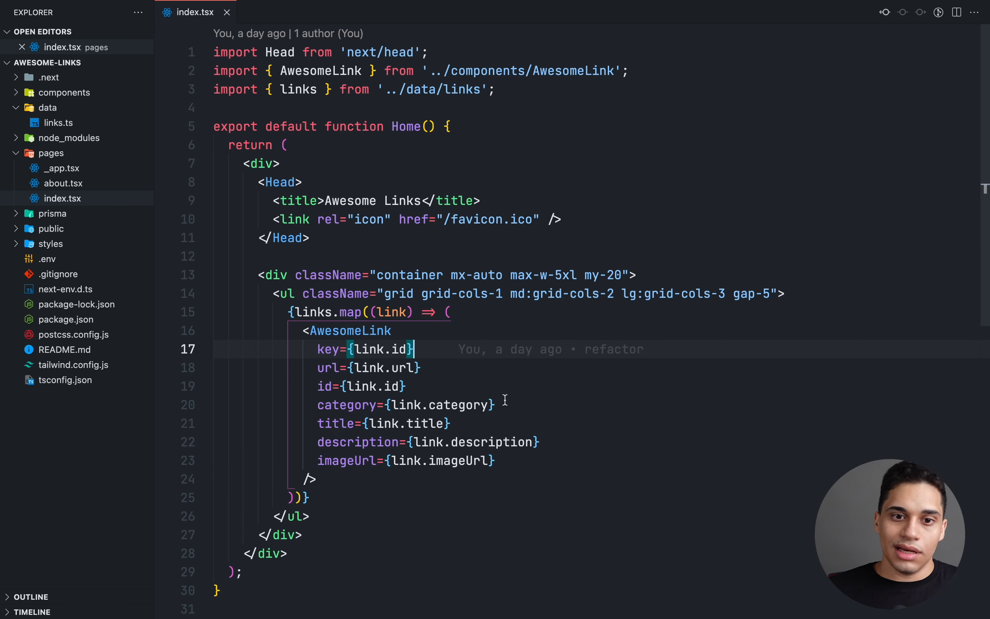
{"action": "mouse_move", "coordinate": [448, 460]}
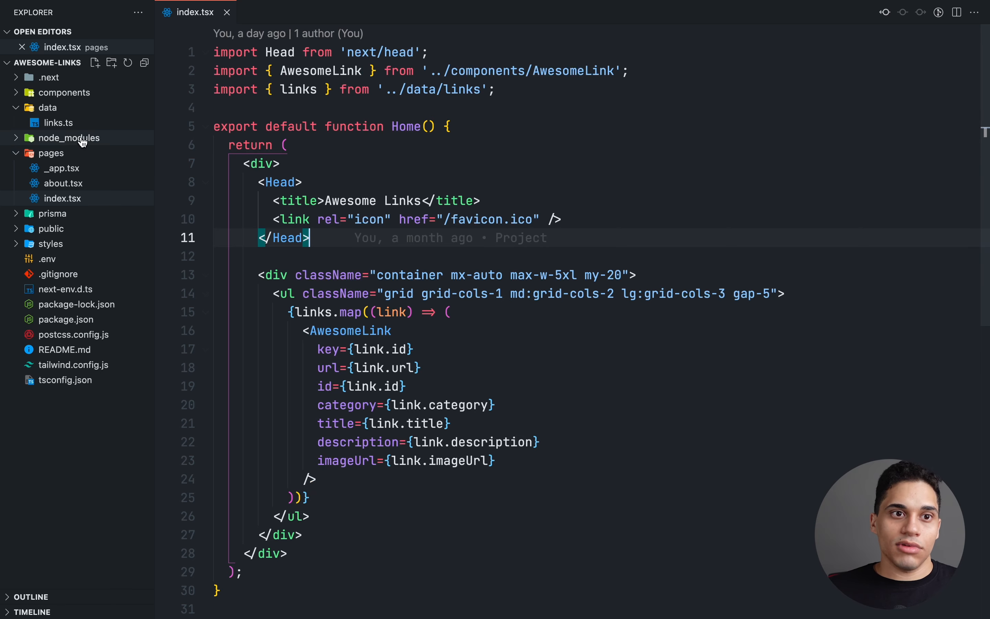
Browse the components and Layout folders, review the Layout wrapper in pages/_app.tsx, then bring up Chrome.
{"action": "left_click", "coordinate": [66, 92]}
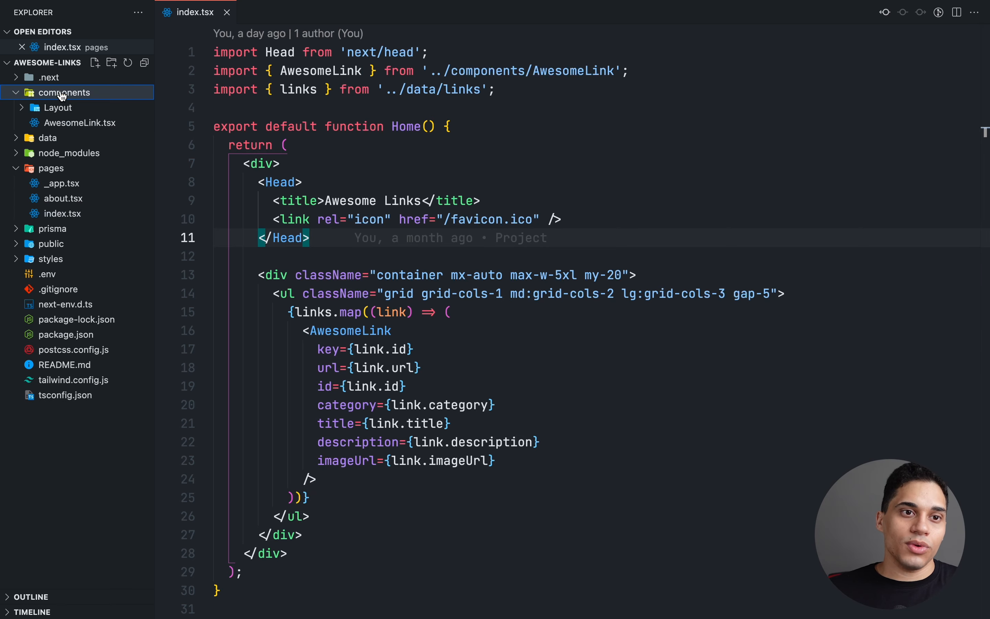
{"action": "mouse_move", "coordinate": [64, 137]}
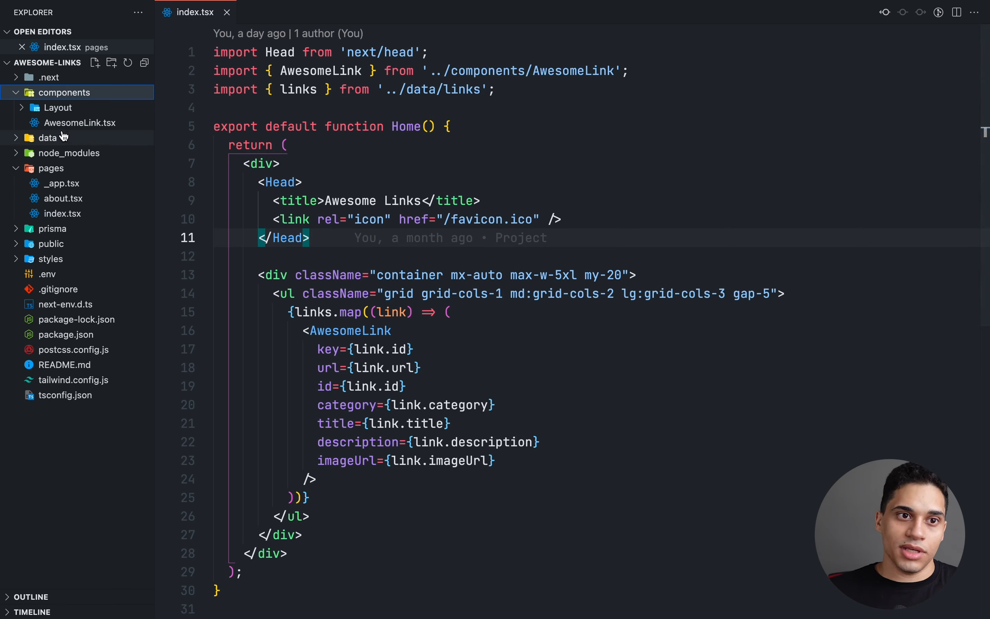
{"action": "left_click", "coordinate": [58, 107]}
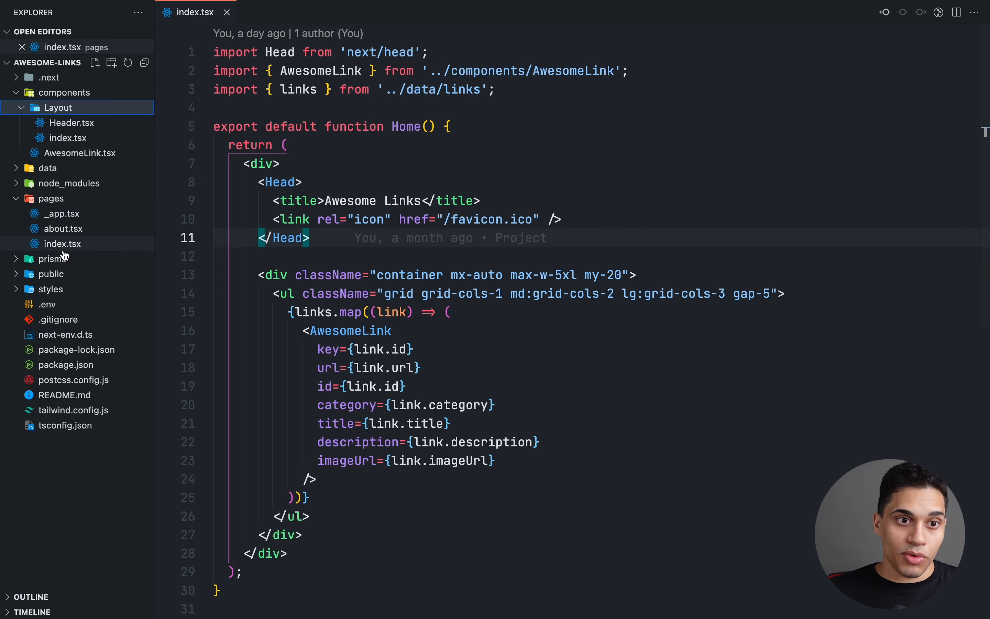
{"action": "left_click", "coordinate": [62, 228]}
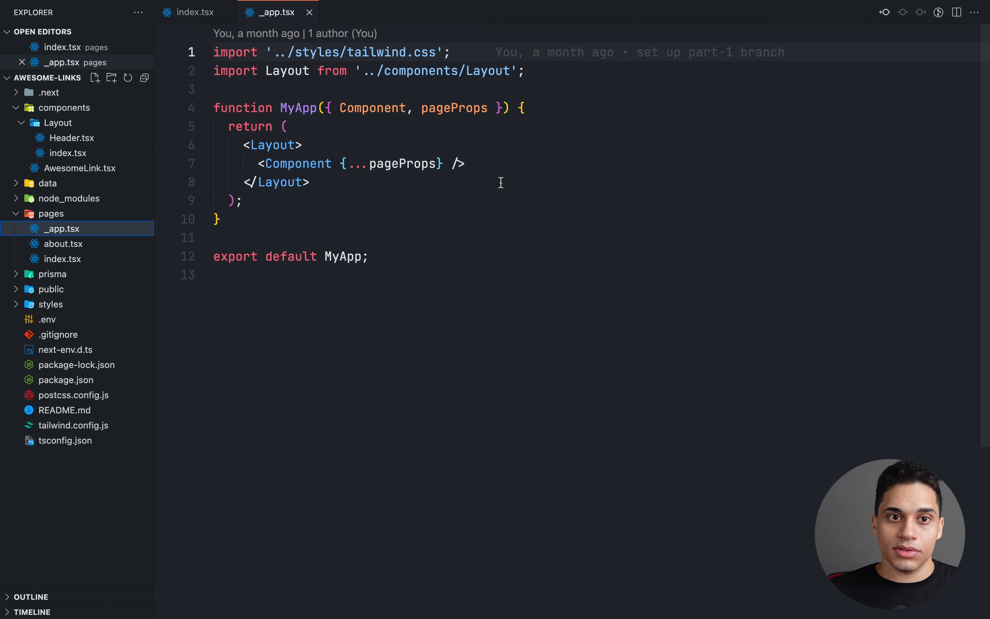
{"action": "double_click", "coordinate": [272, 144]}
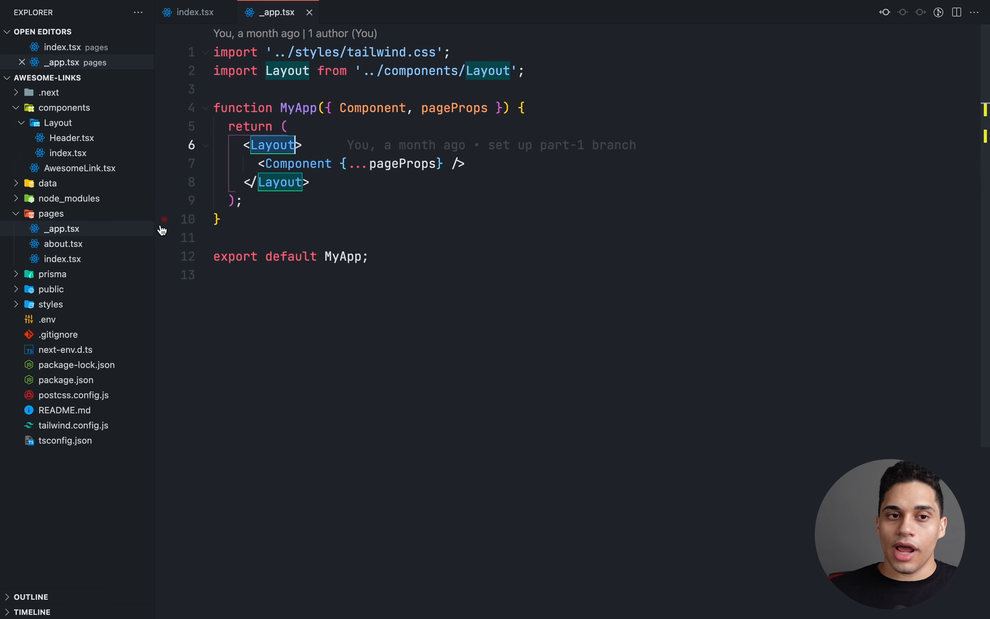
{"action": "left_click", "coordinate": [219, 219]}
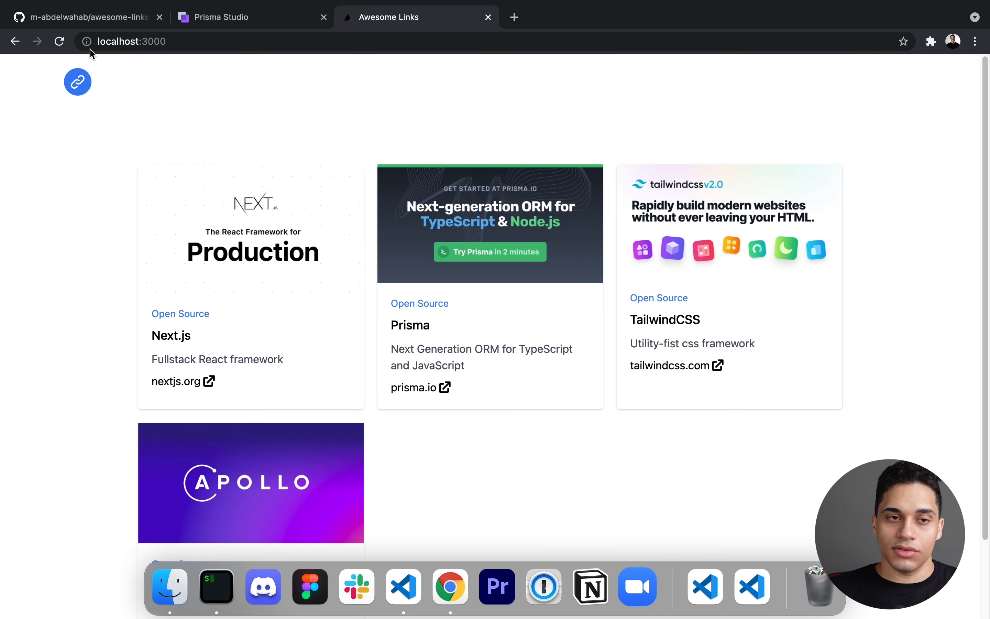
{"action": "mouse_move", "coordinate": [57, 136]}
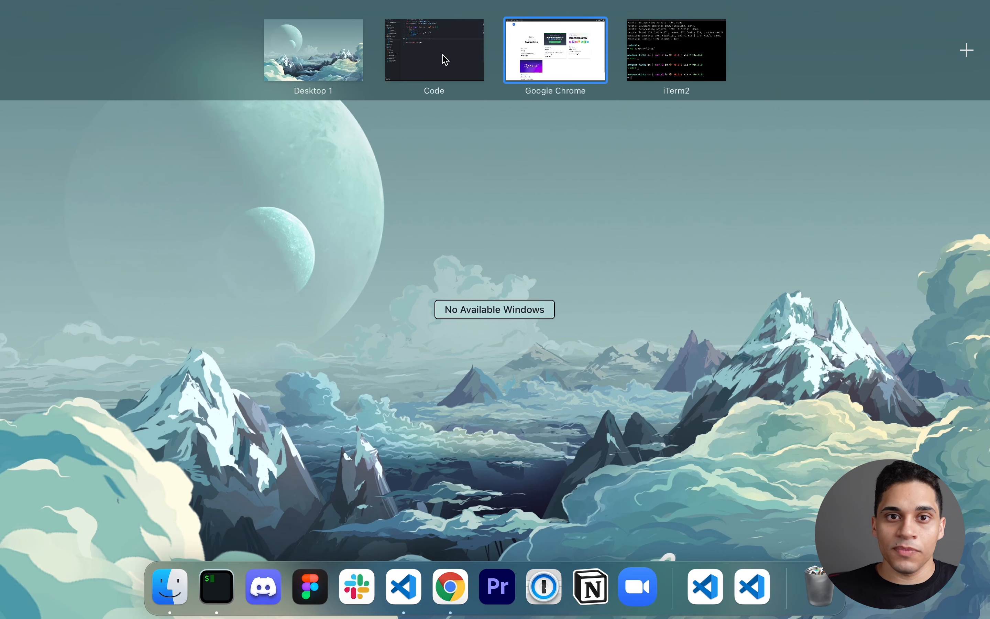
{"action": "left_click", "coordinate": [434, 50]}
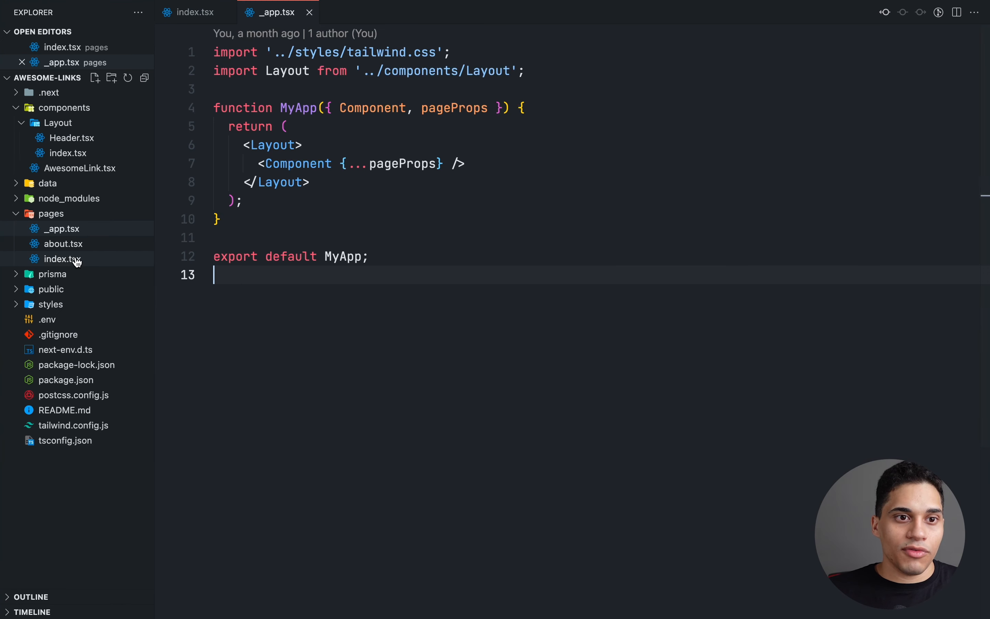
{"action": "left_click", "coordinate": [61, 244]}
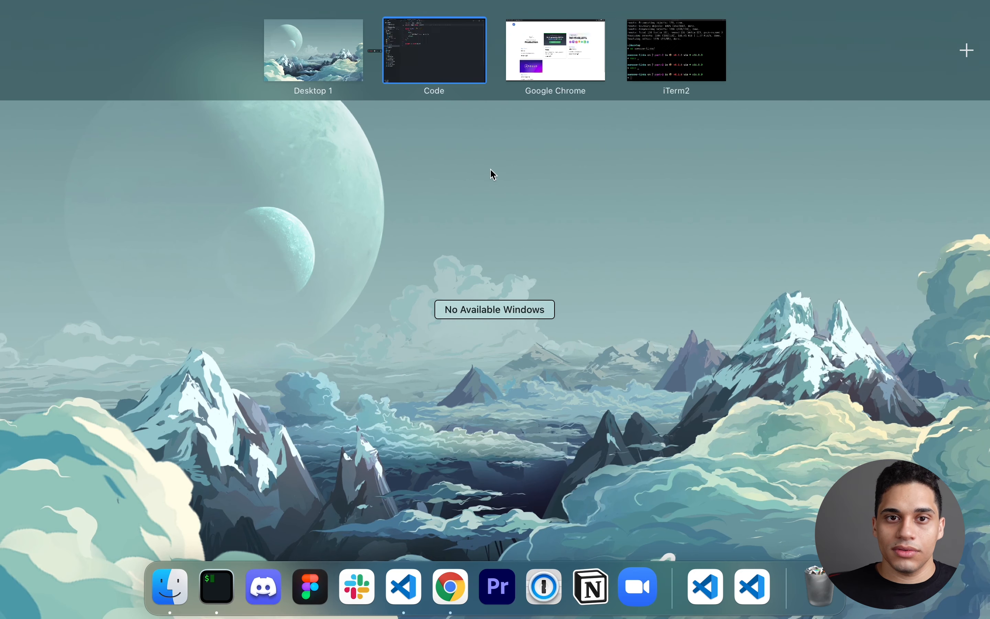
{"action": "left_click", "coordinate": [554, 51]}
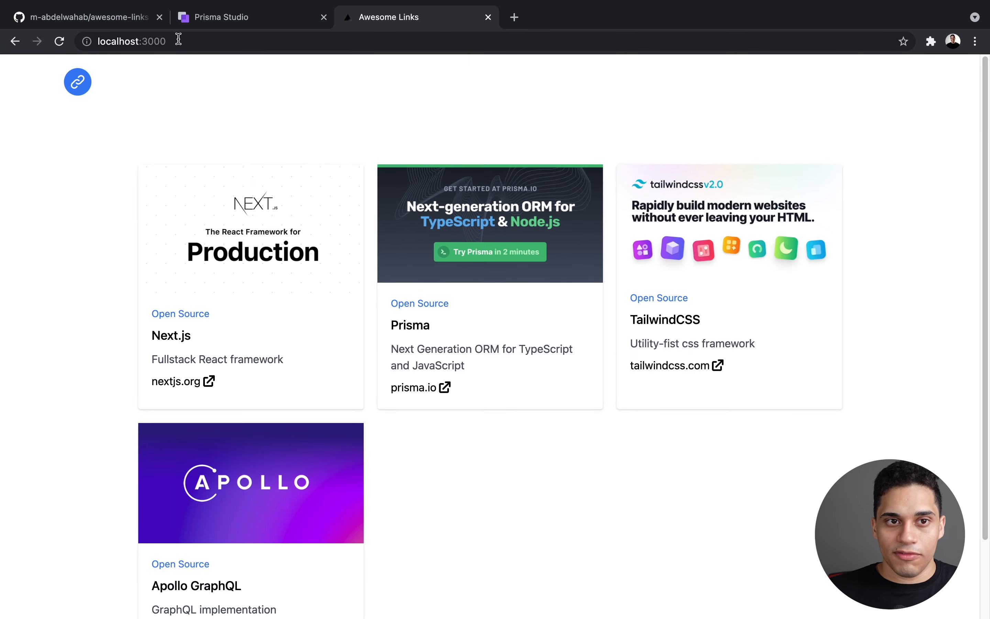
Navigate to localhost:3000/about to load the about page.
{"action": "left_click", "coordinate": [126, 41]}
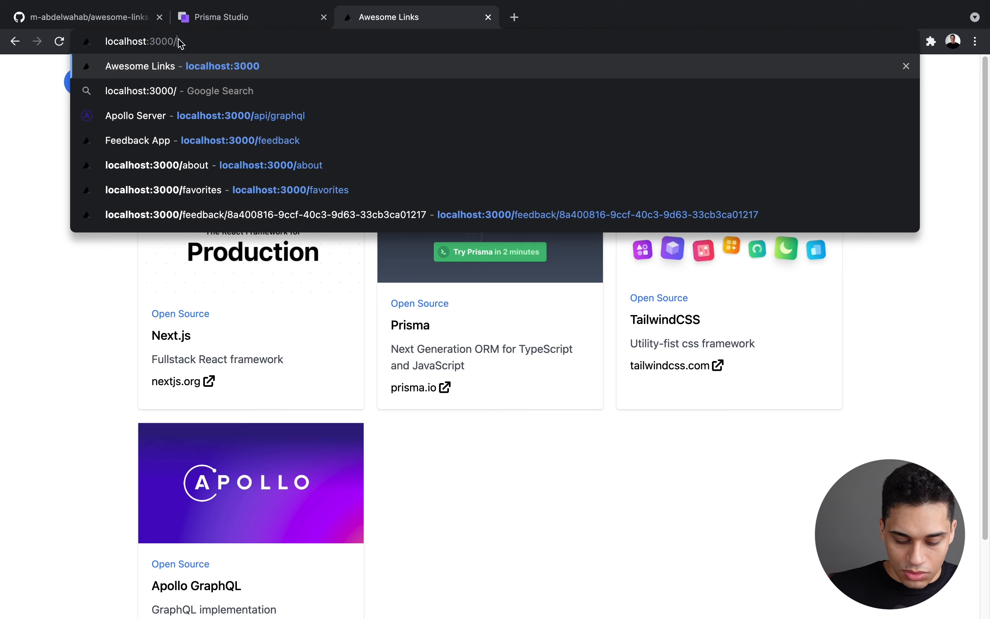
{"action": "type", "text": "about"}
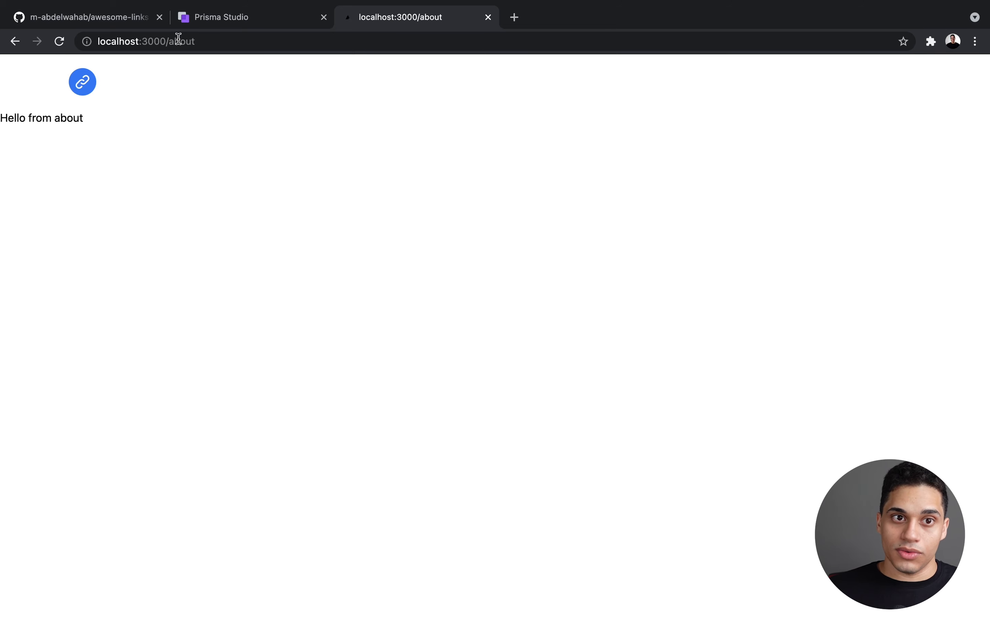
{"action": "mouse_move", "coordinate": [171, 133]}
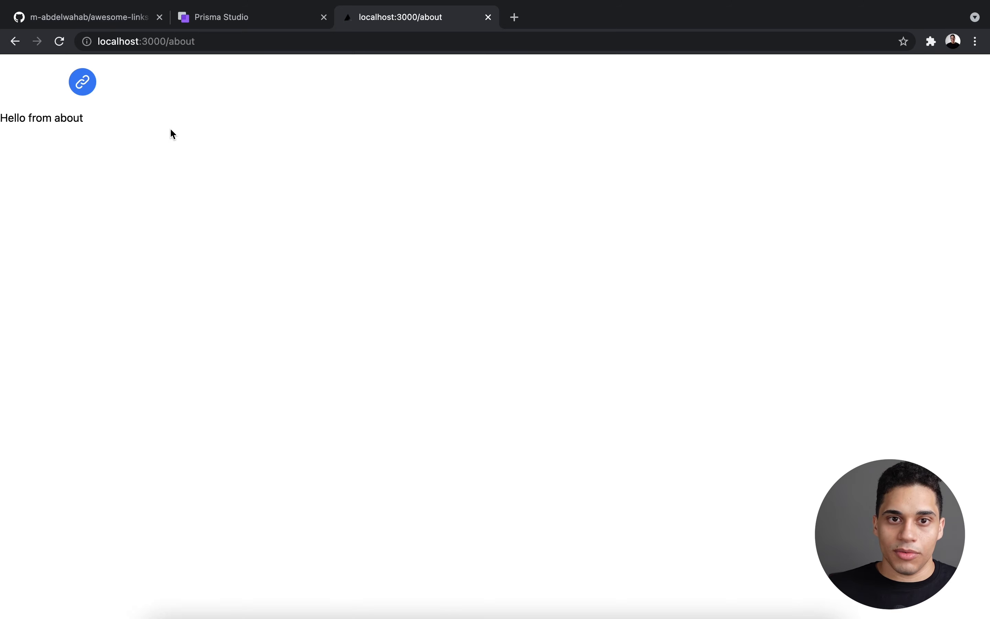